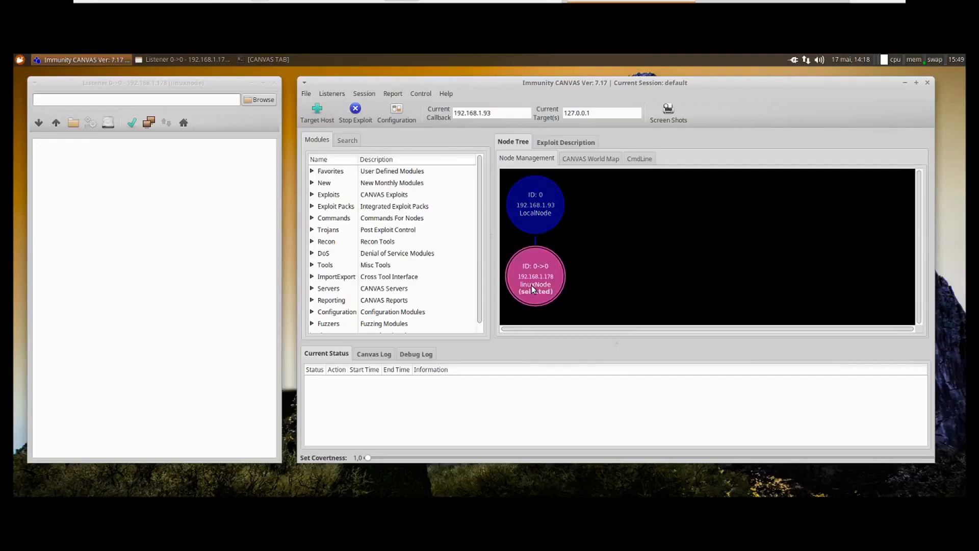
Step: Run id on the Linux node and mark the unprivileged victim uid 1002 in the output
{"action": "left_click", "coordinate": [117, 99]}
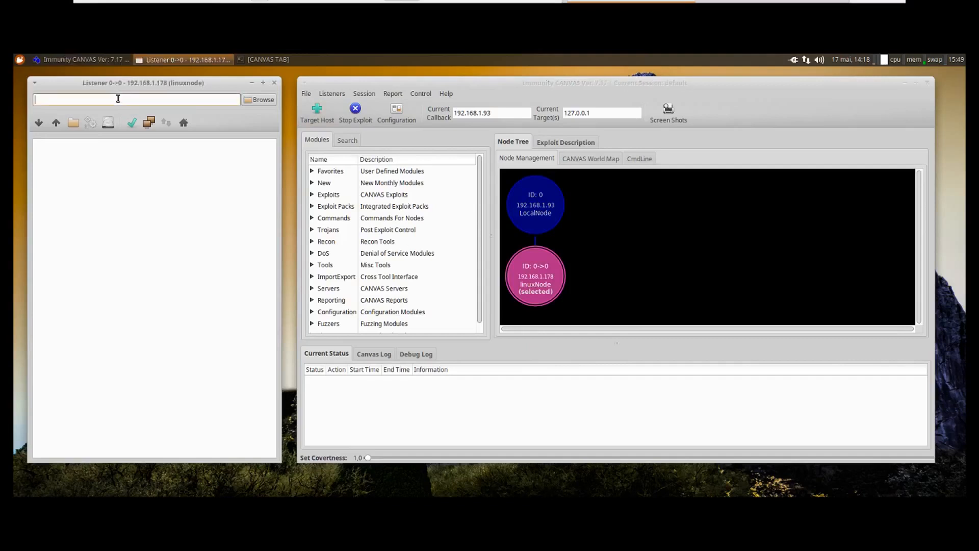
{"action": "type", "text": "id"}
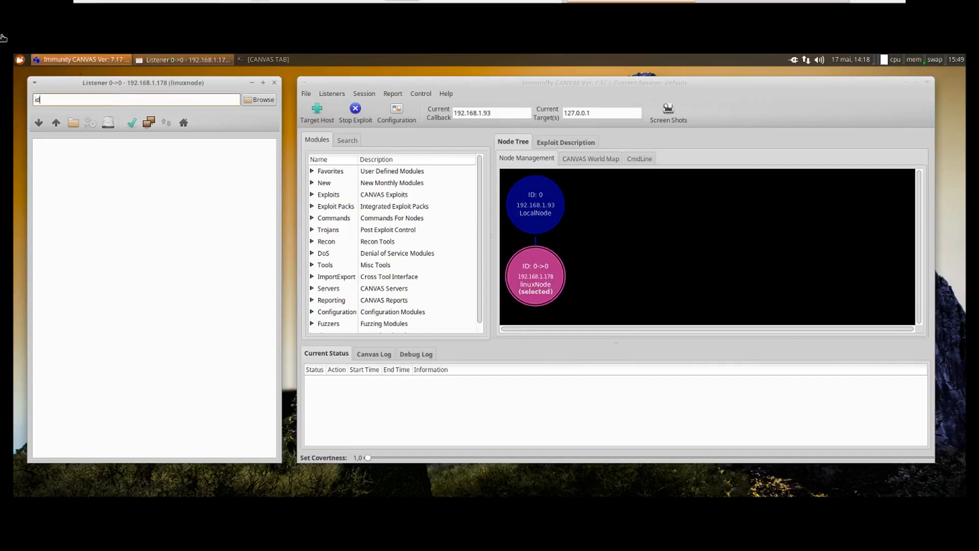
{"action": "mouse_move", "coordinate": [149, 122]}
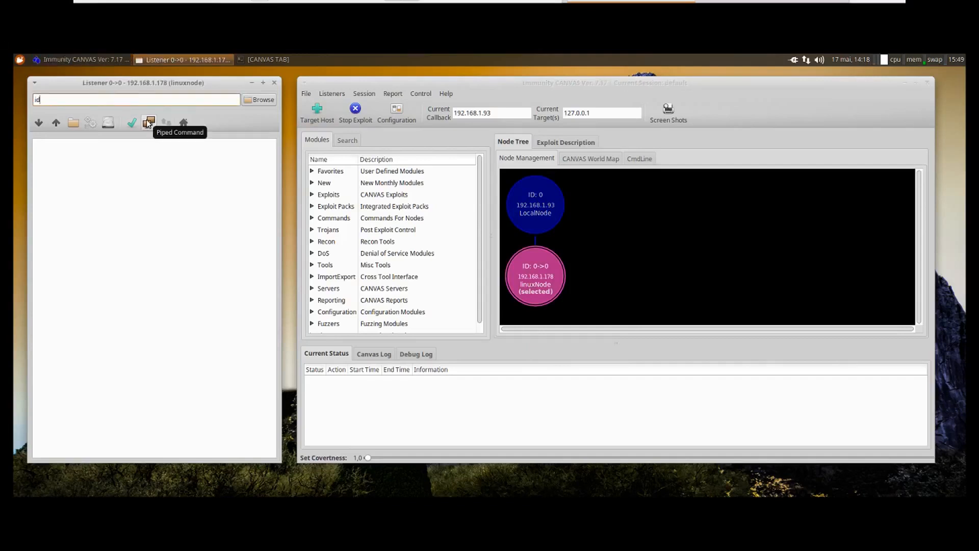
{"action": "left_click", "coordinate": [149, 123]}
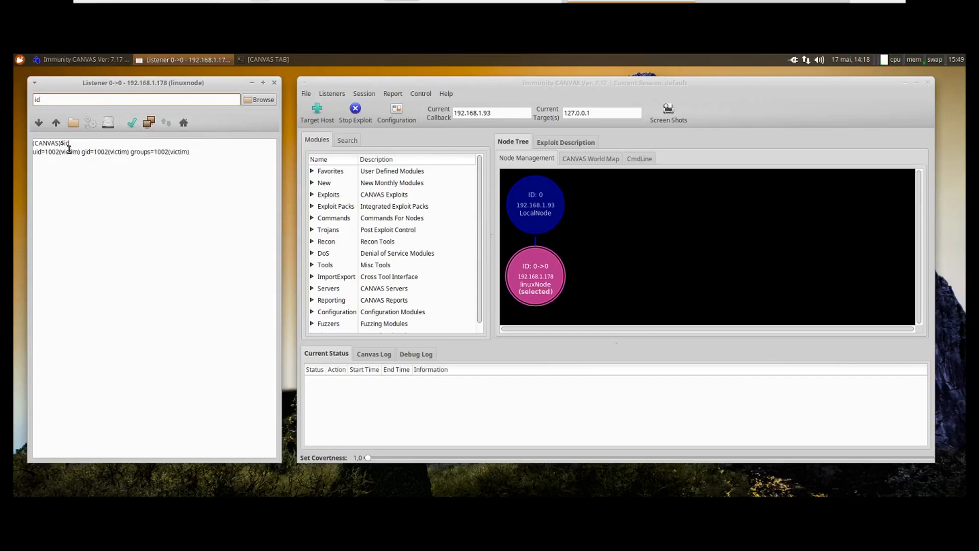
{"action": "double_click", "coordinate": [68, 152]}
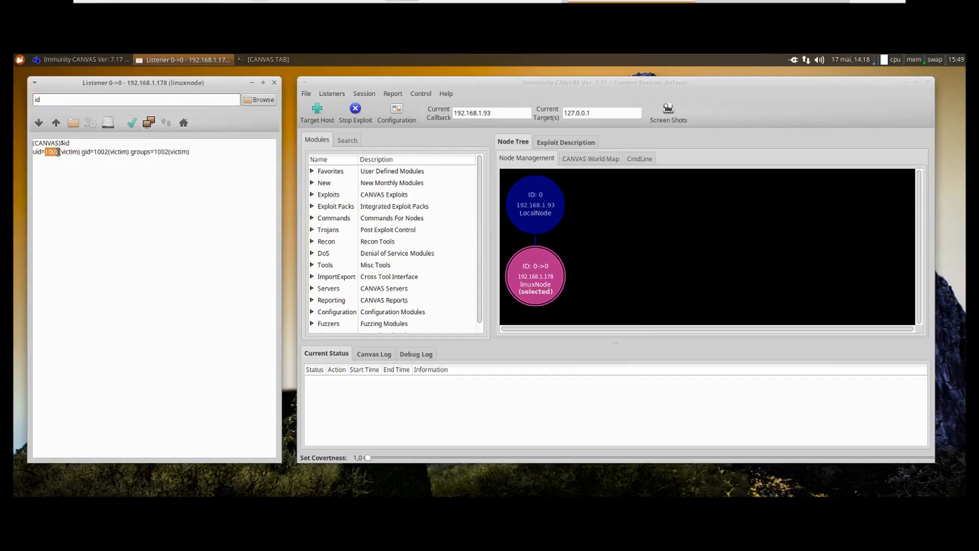
{"action": "left_click", "coordinate": [115, 223]}
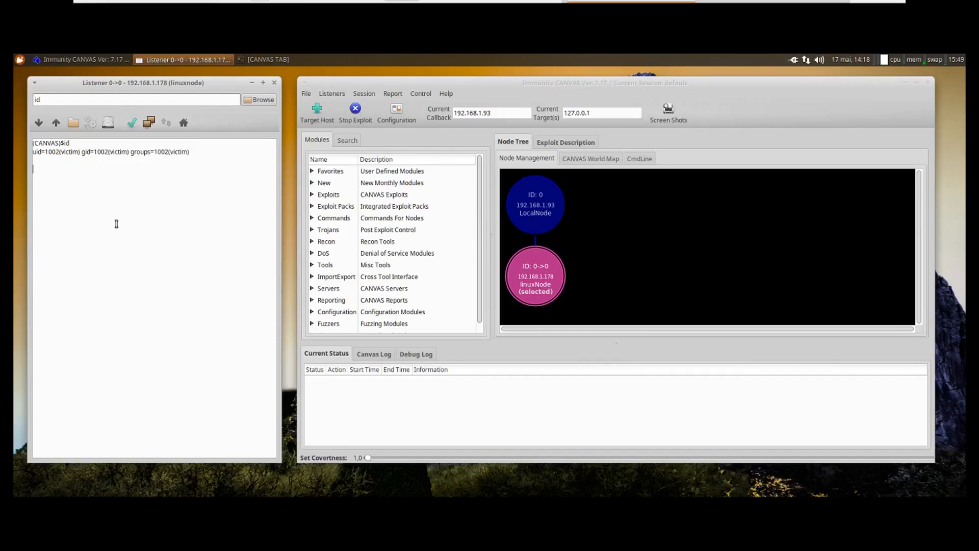
{"action": "mouse_move", "coordinate": [120, 217]}
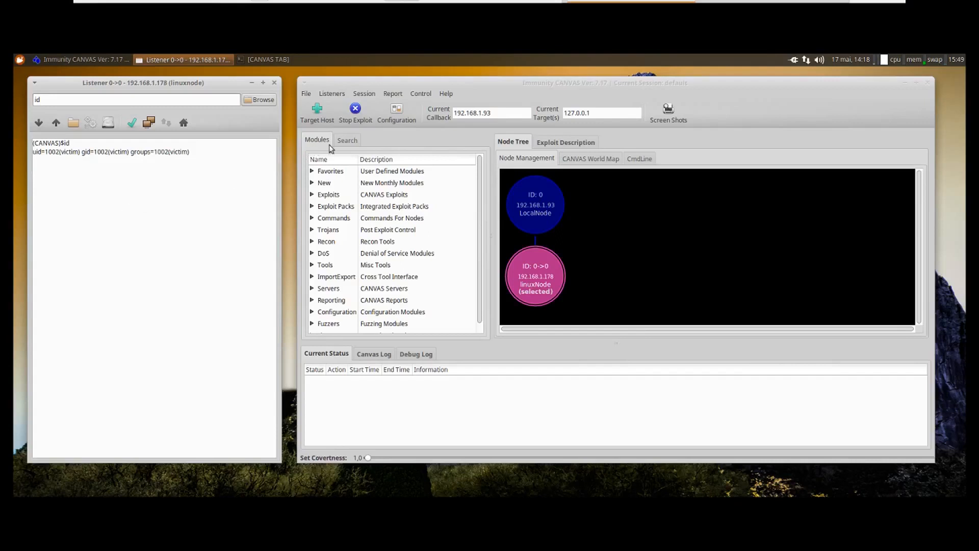
Step: Search the modules for 'kerberos' and launch kerberos_ticket_list from the three results
{"action": "left_click", "coordinate": [347, 139]}
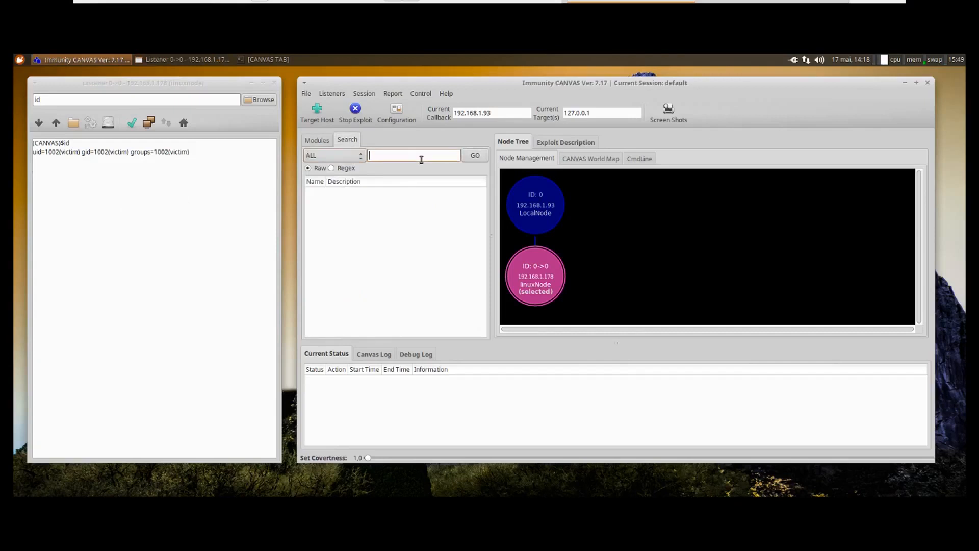
{"action": "type", "text": "kerbe"}
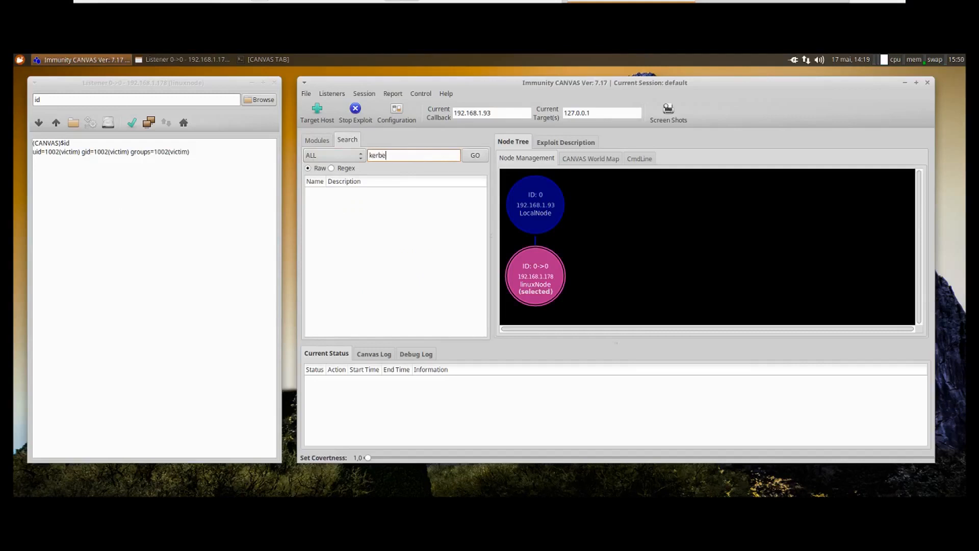
{"action": "type", "text": "ros"}
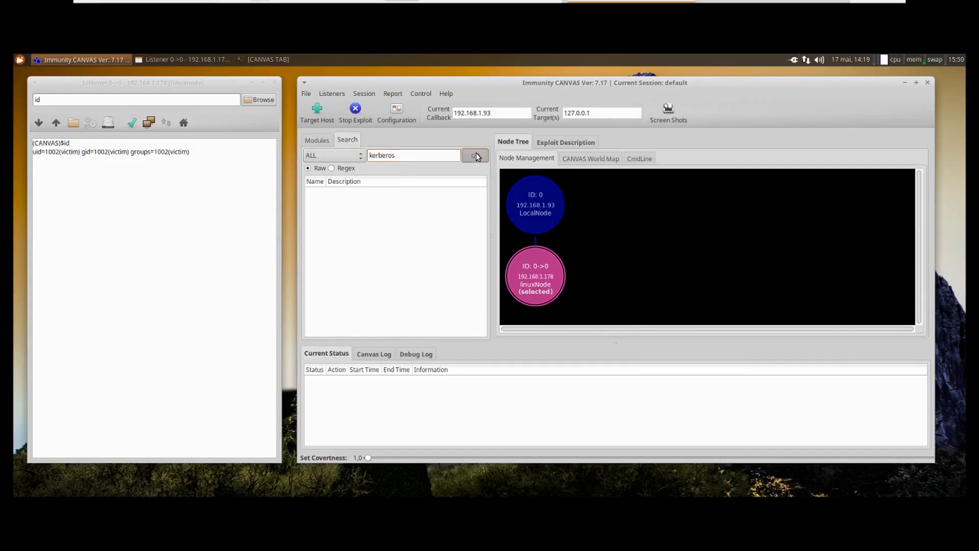
{"action": "left_click", "coordinate": [474, 155]}
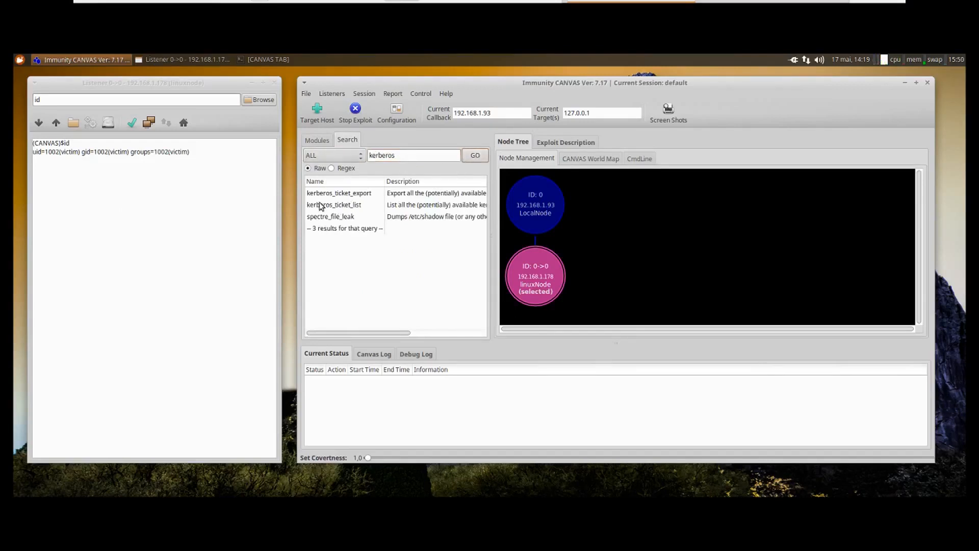
{"action": "left_click", "coordinate": [334, 205]}
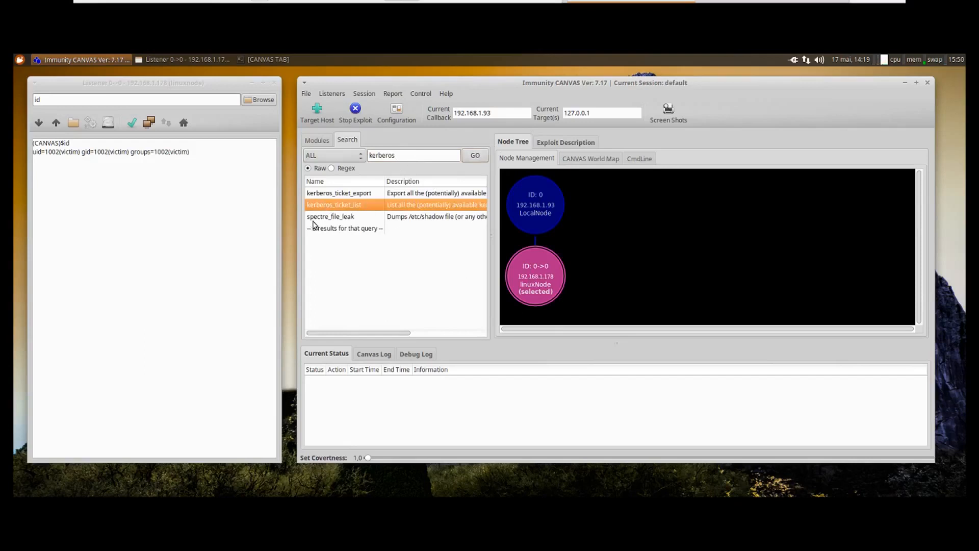
{"action": "double_click", "coordinate": [335, 203]}
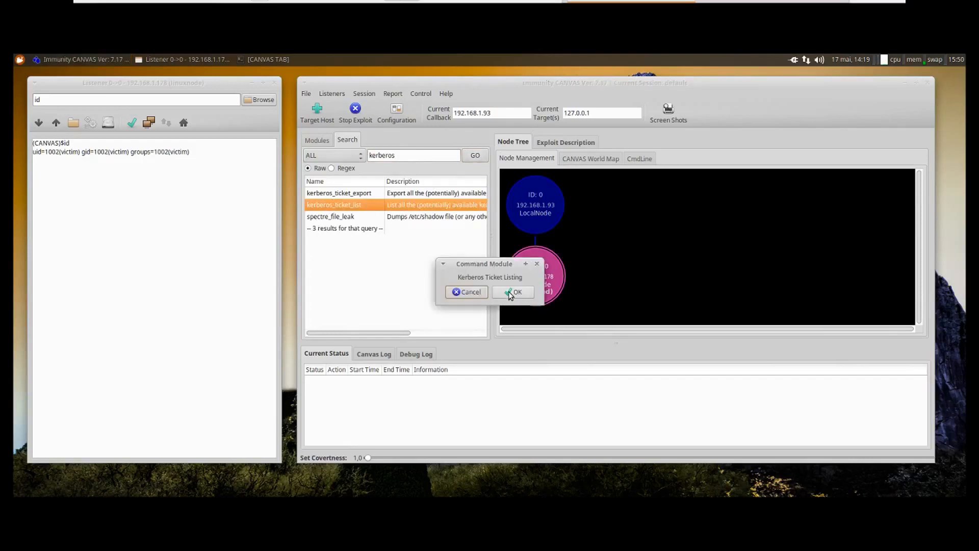
Step: Confirm the Kerberos Ticket Listing run and mark the unreadable /tmp/krb5cc_1003 path in the CANVAS log
{"action": "left_click", "coordinate": [513, 292]}
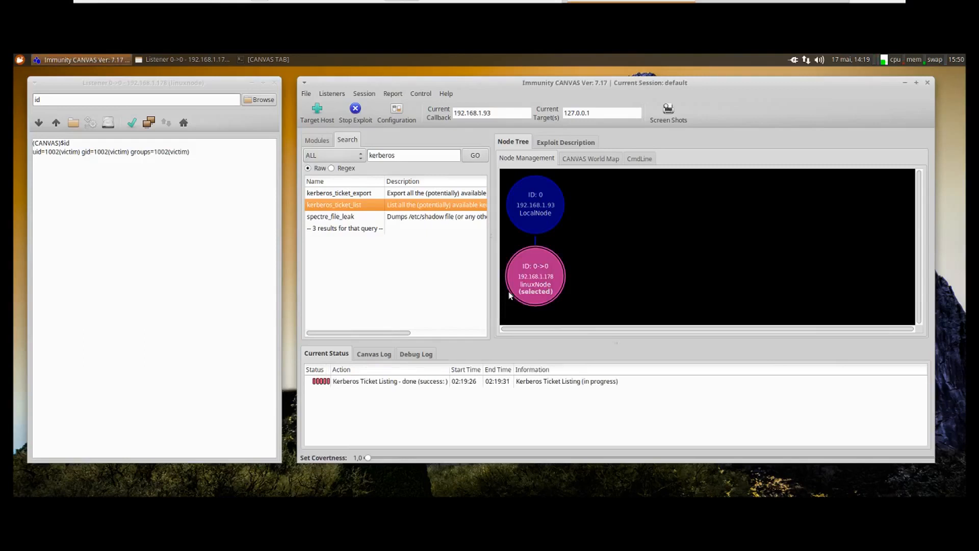
{"action": "left_click", "coordinate": [373, 354]}
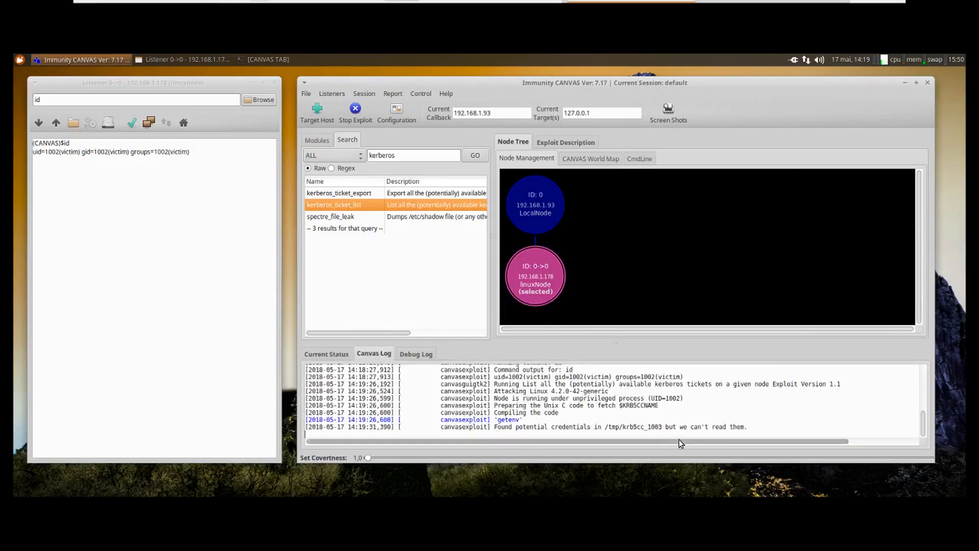
{"action": "double_click", "coordinate": [636, 426]}
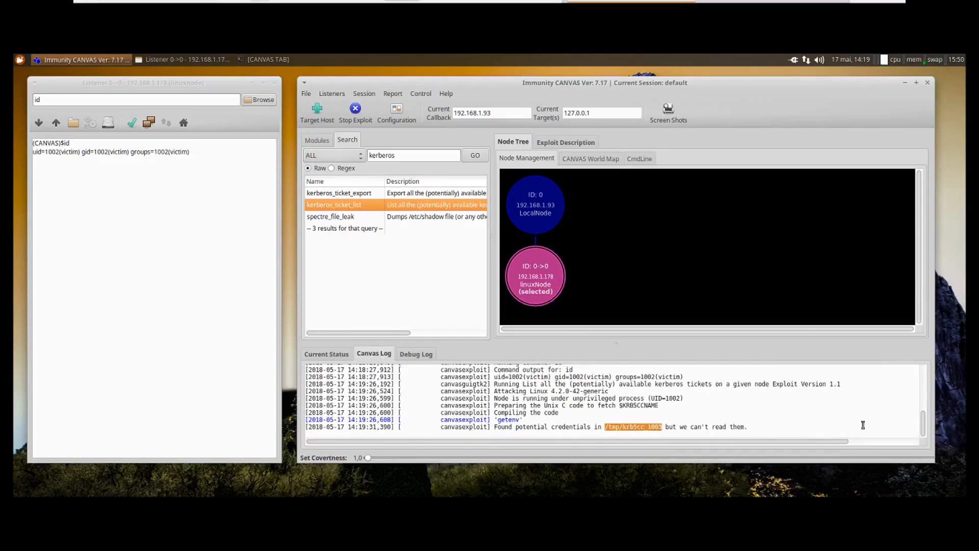
{"action": "mouse_move", "coordinate": [569, 424]}
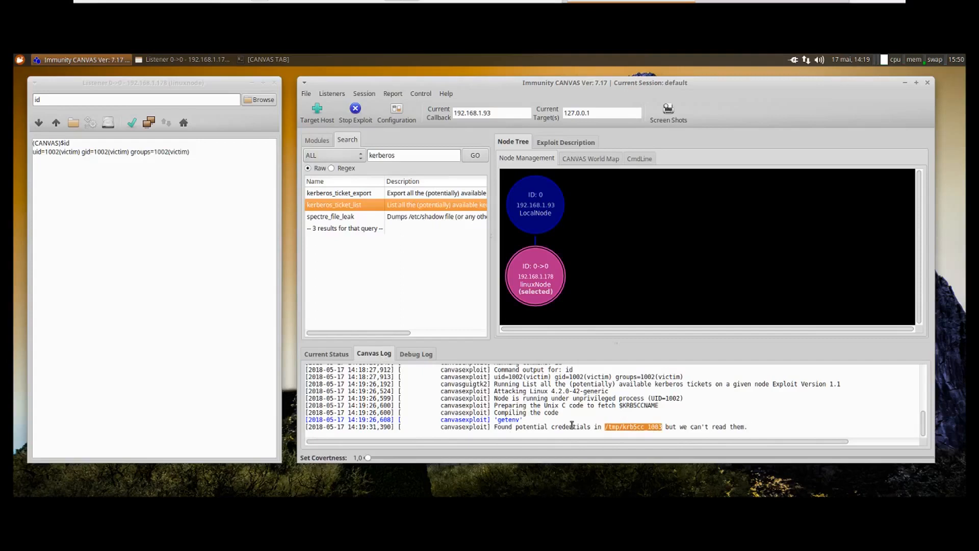
Step: List /tmp in detail on the Linux node and mark dave_a as owner of the private krb5cc_1003 file
{"action": "left_click", "coordinate": [124, 100]}
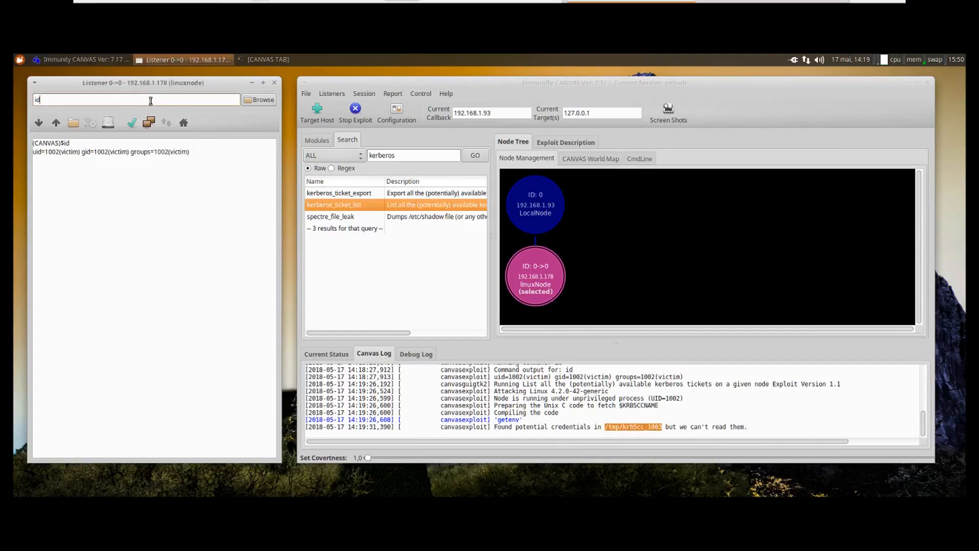
{"action": "type", "text": "ls /tmp"}
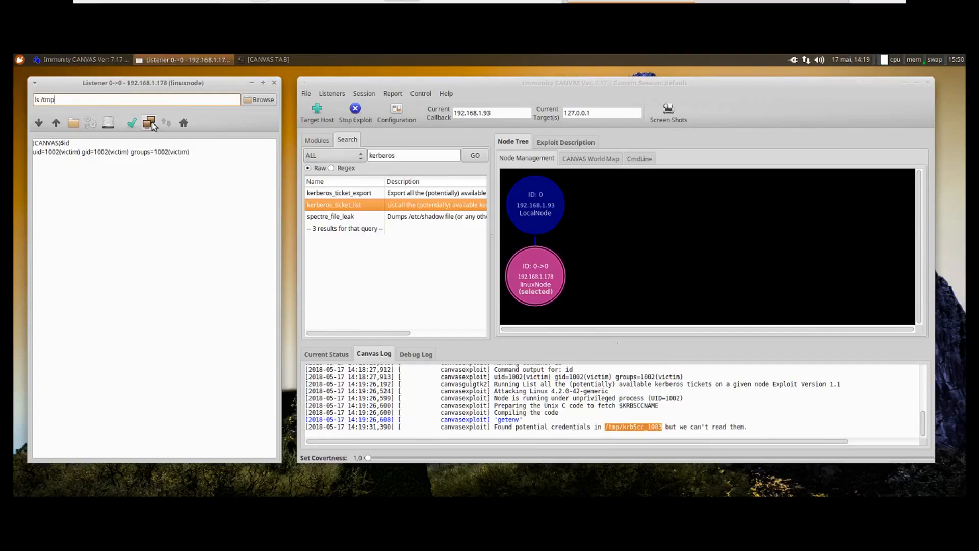
{"action": "mouse_move", "coordinate": [149, 123]}
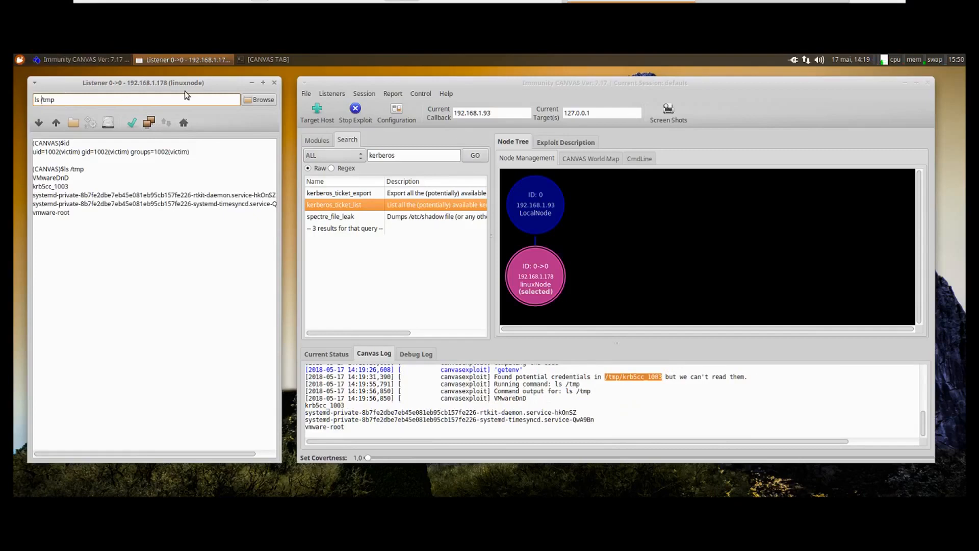
{"action": "left_click", "coordinate": [149, 123]}
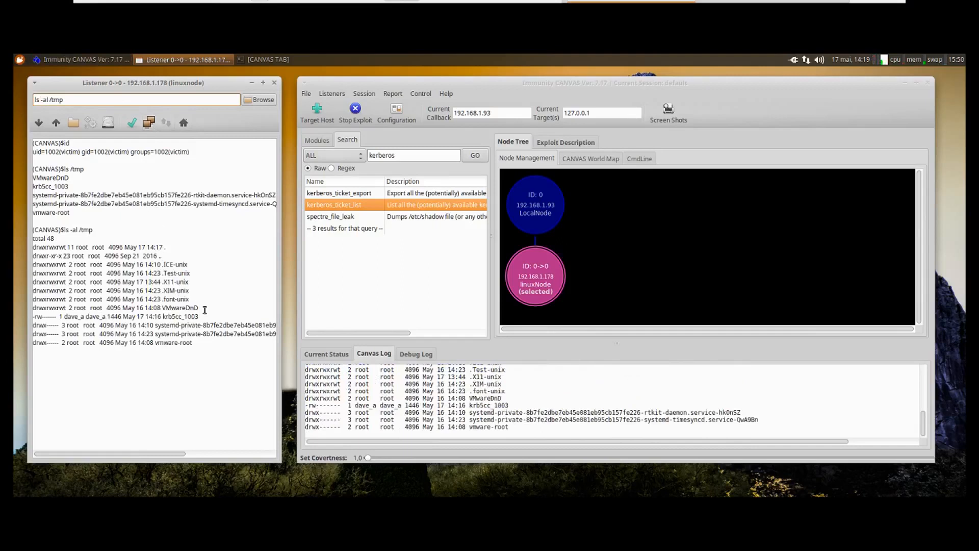
{"action": "left_click", "coordinate": [115, 316]}
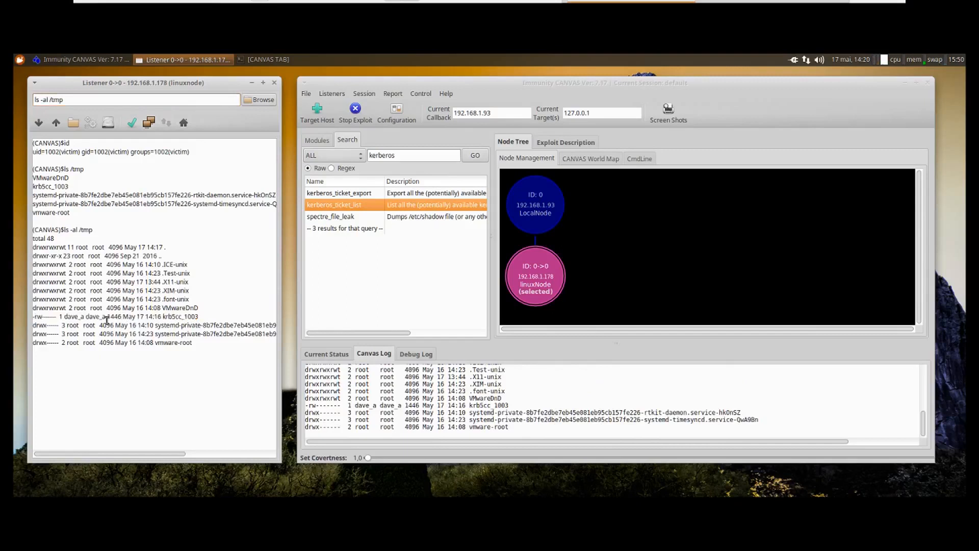
{"action": "double_click", "coordinate": [65, 316]}
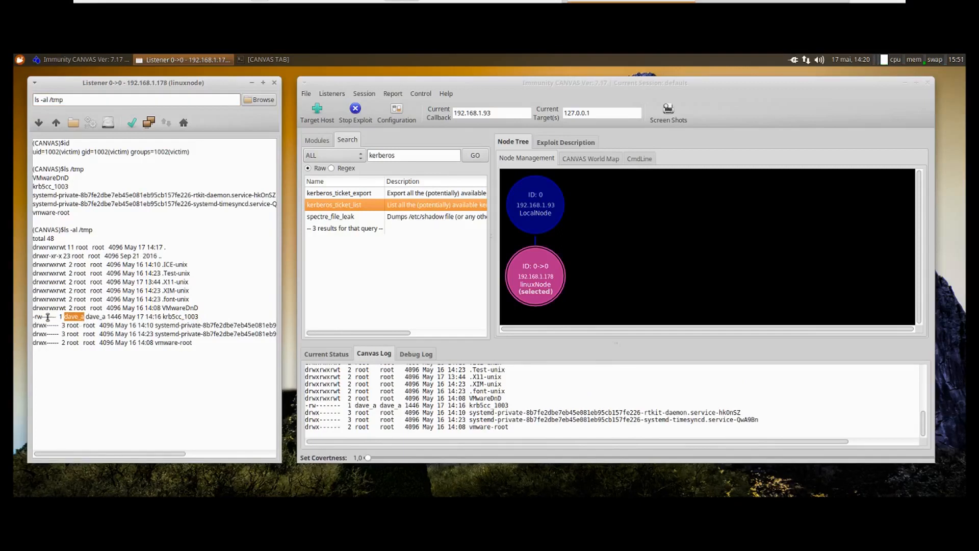
{"action": "mouse_move", "coordinate": [172, 316]}
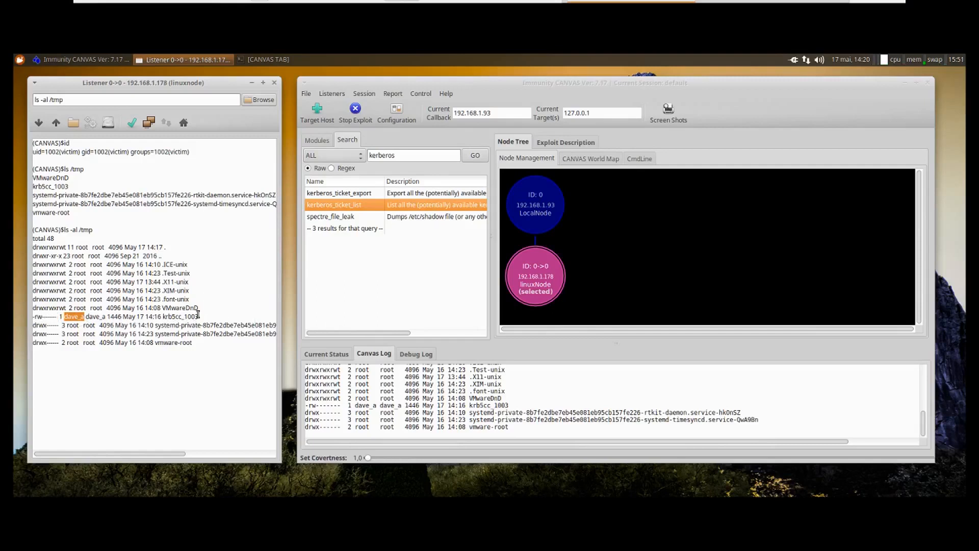
{"action": "mouse_move", "coordinate": [436, 167]}
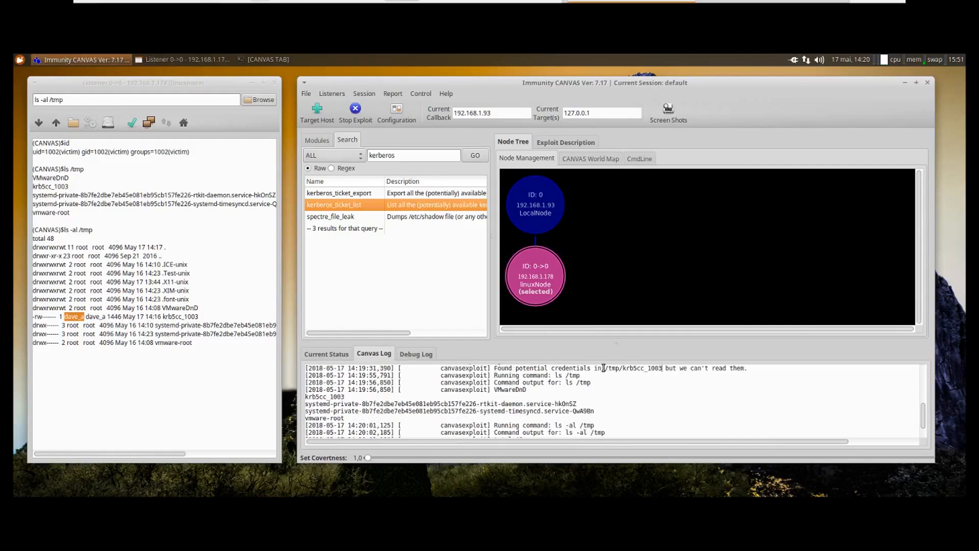
Step: Grab the credential file path and bring up spectre_file_leak targeting /tmp/krb5cc_1003 with 4096 bytes
{"action": "right_click", "coordinate": [624, 368]}
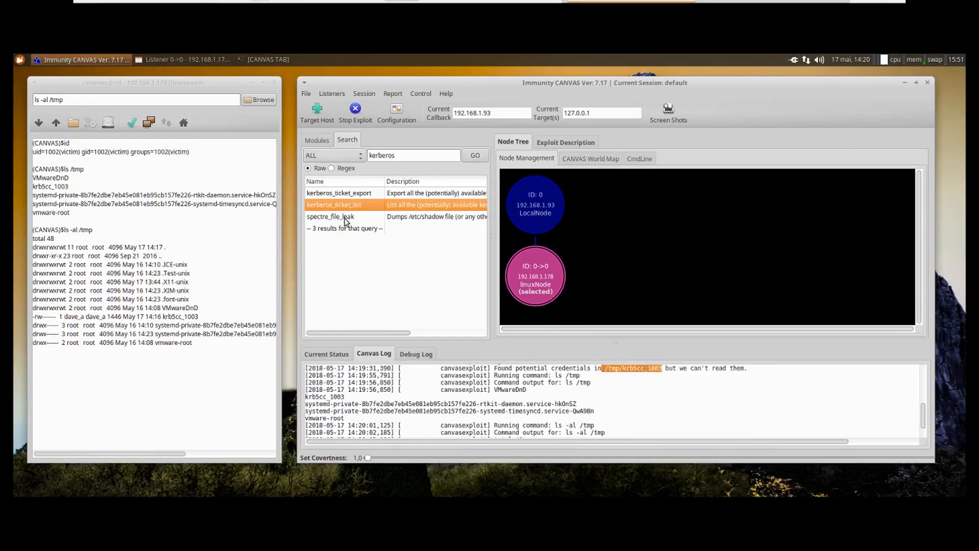
{"action": "double_click", "coordinate": [329, 216]}
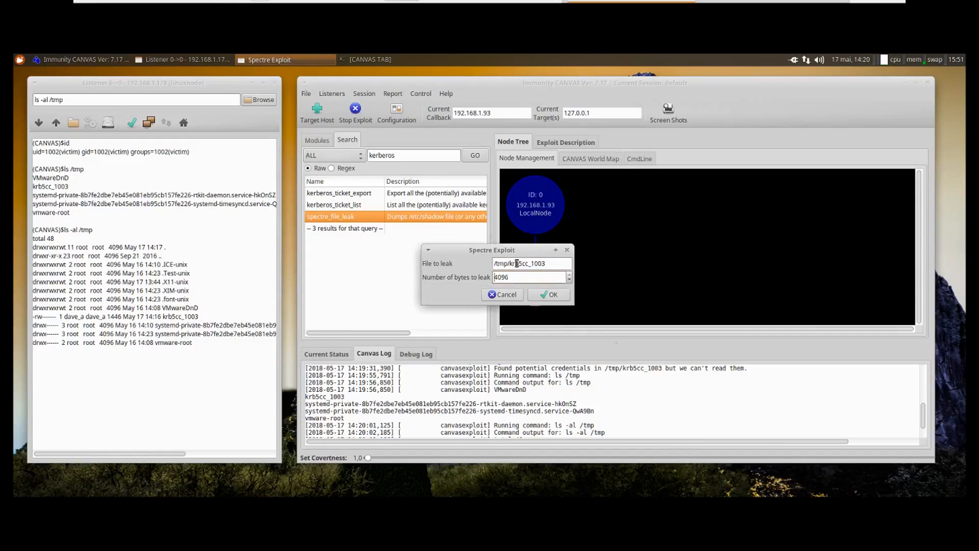
{"action": "mouse_move", "coordinate": [530, 263]}
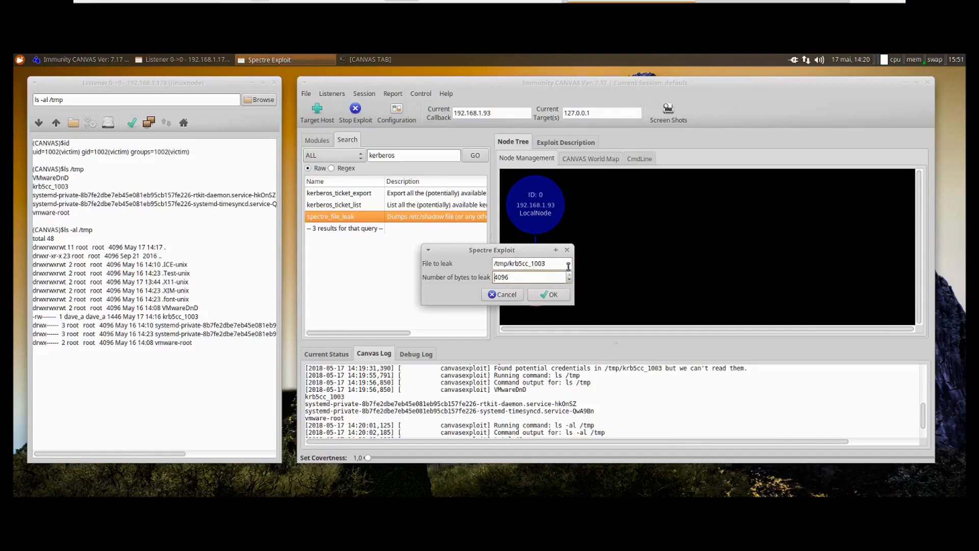
{"action": "mouse_move", "coordinate": [523, 255]}
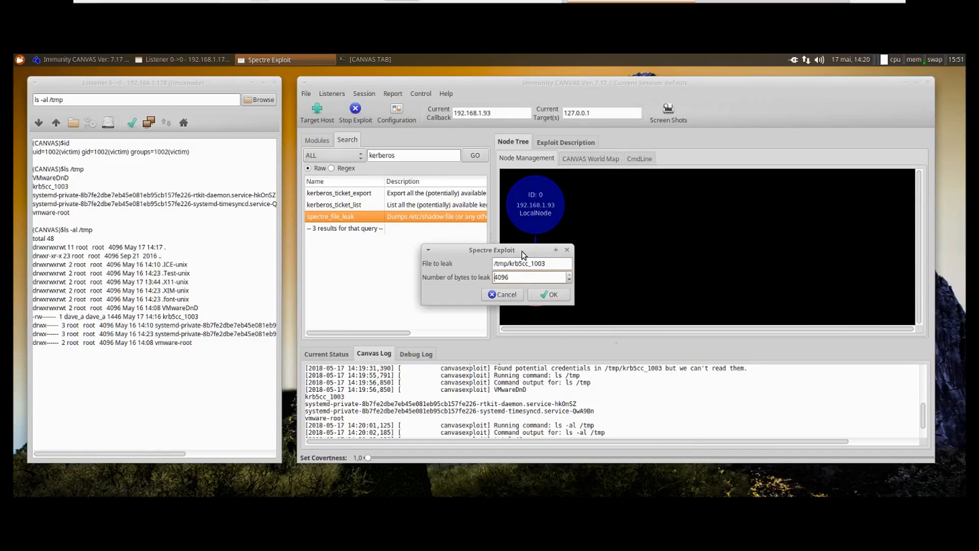
{"action": "mouse_move", "coordinate": [520, 256]}
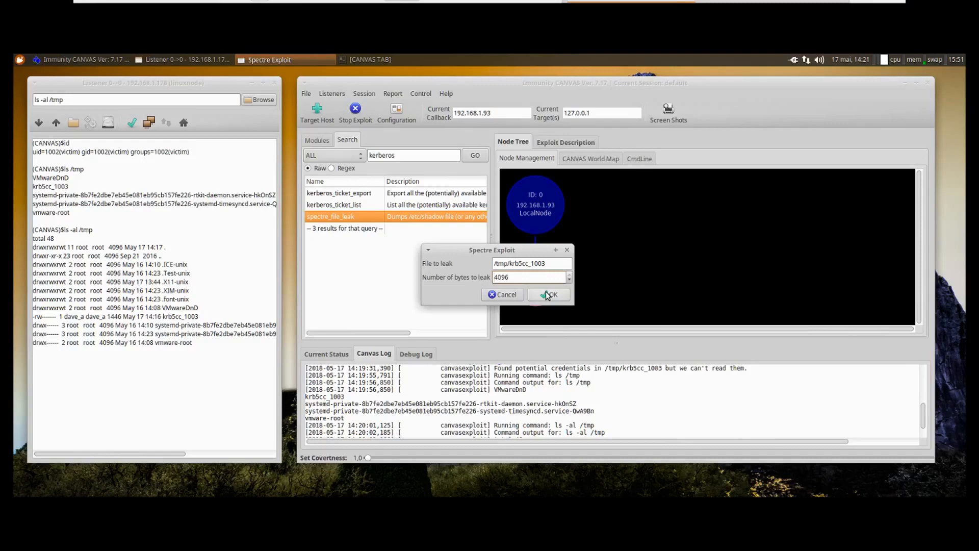
Step: Launch the Spectre leak of the Kerberos ticket file so leaked chunks stream into the log
{"action": "left_click", "coordinate": [549, 294]}
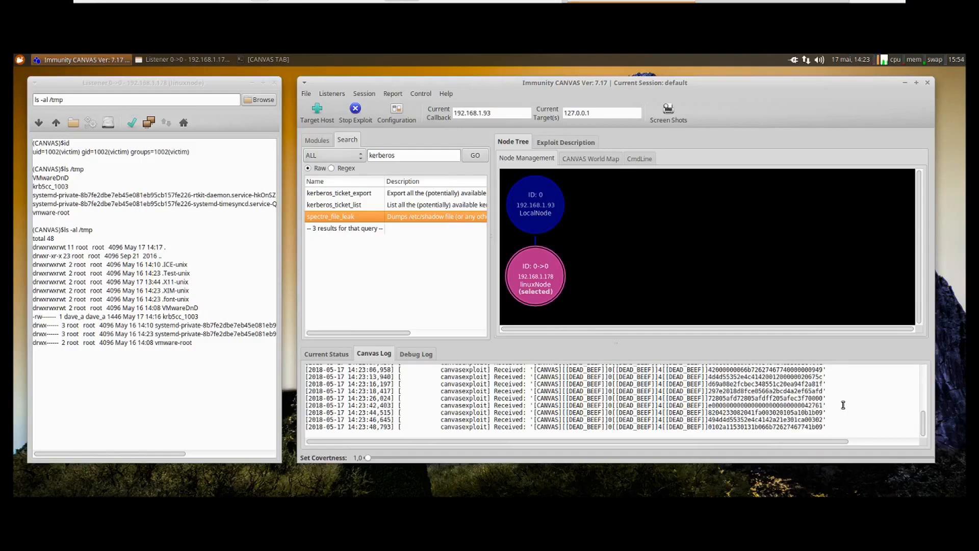
Step: Scroll through the Canvas Log of leaked data before checking the CPU details
{"action": "scroll", "scroll_direction": "up", "scroll_amount": 3}
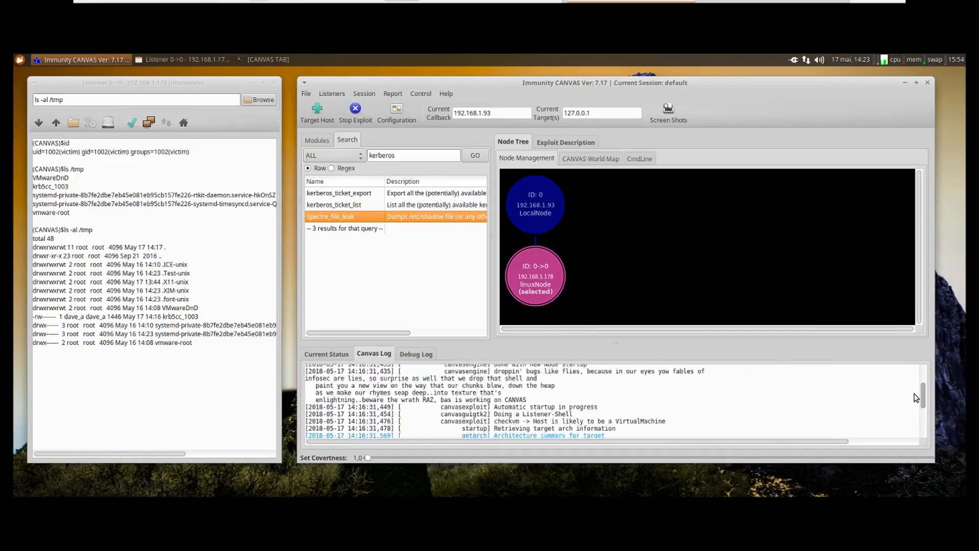
{"action": "scroll", "scroll_direction": "down", "scroll_amount": 3}
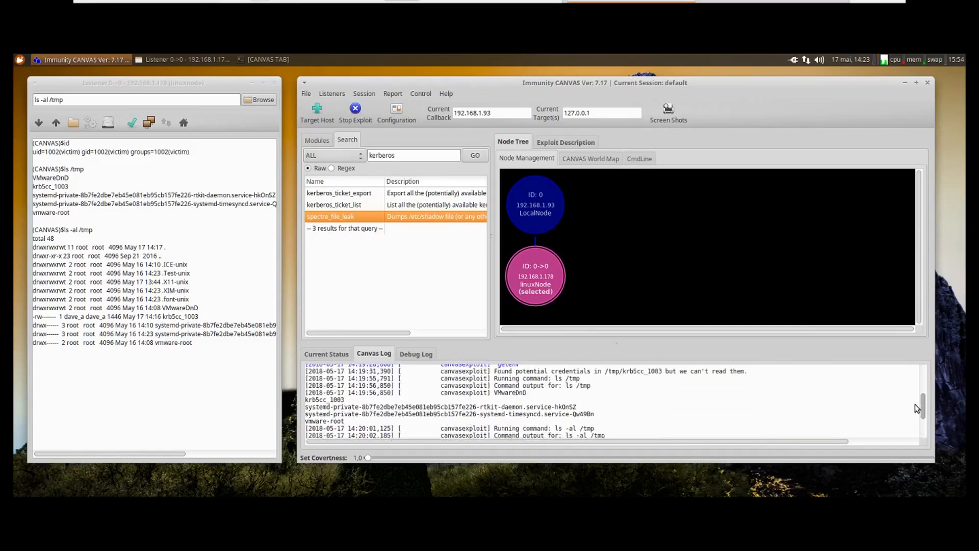
{"action": "scroll", "scroll_direction": "down", "scroll_amount": 3}
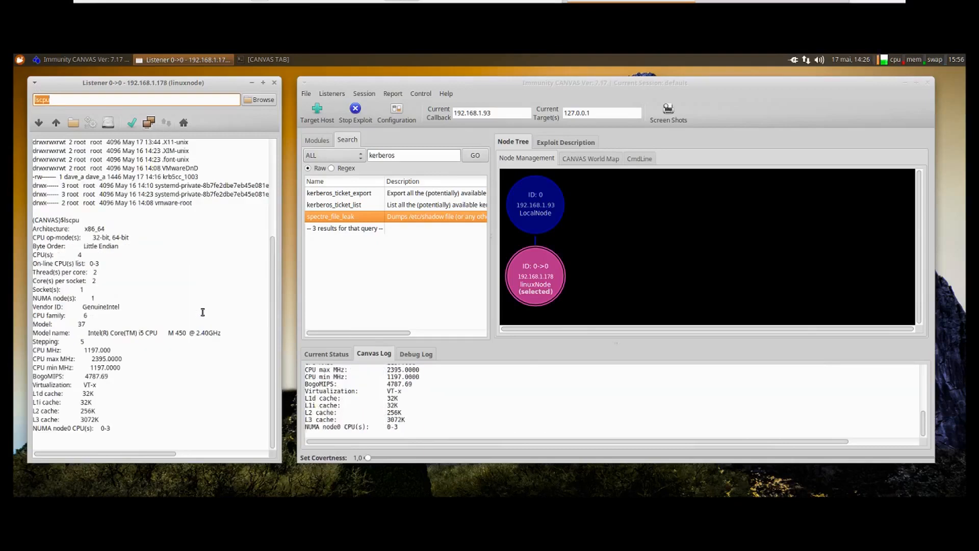
Step: Mark the lscpu model name Intel Core i5 M 450 @ 2.40GHz while leaked data keeps arriving
{"action": "left_click", "coordinate": [124, 333]}
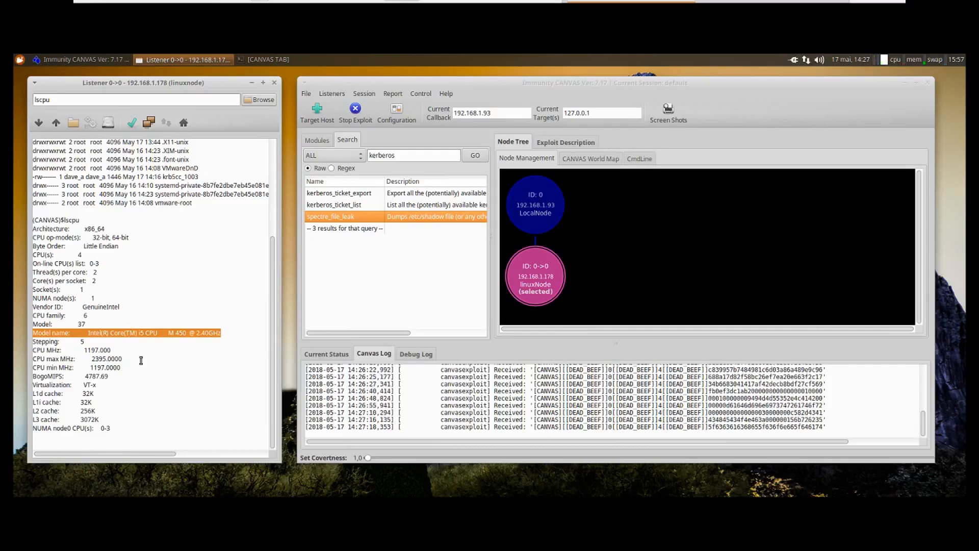
{"action": "mouse_move", "coordinate": [686, 420]}
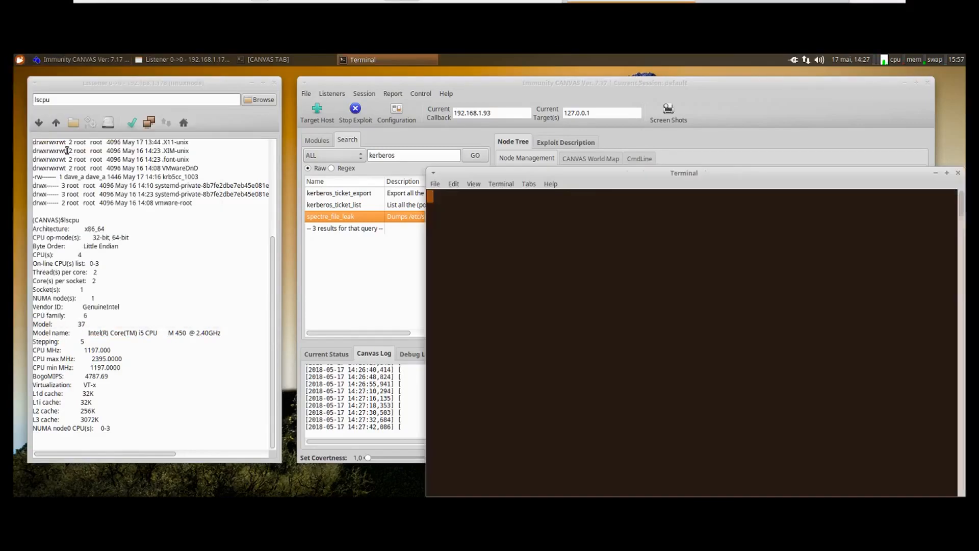
{"action": "type", "text": "python"}
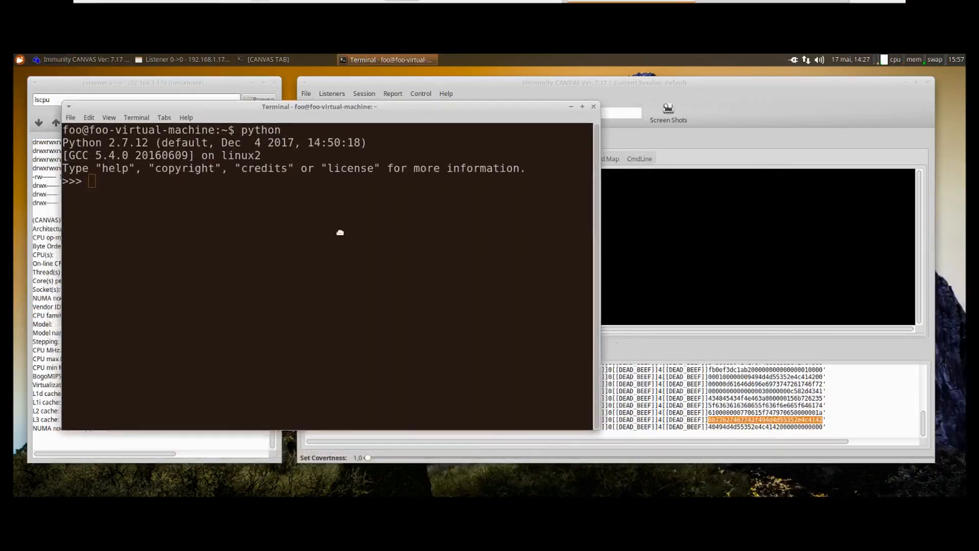
{"action": "type", "text": "print"}
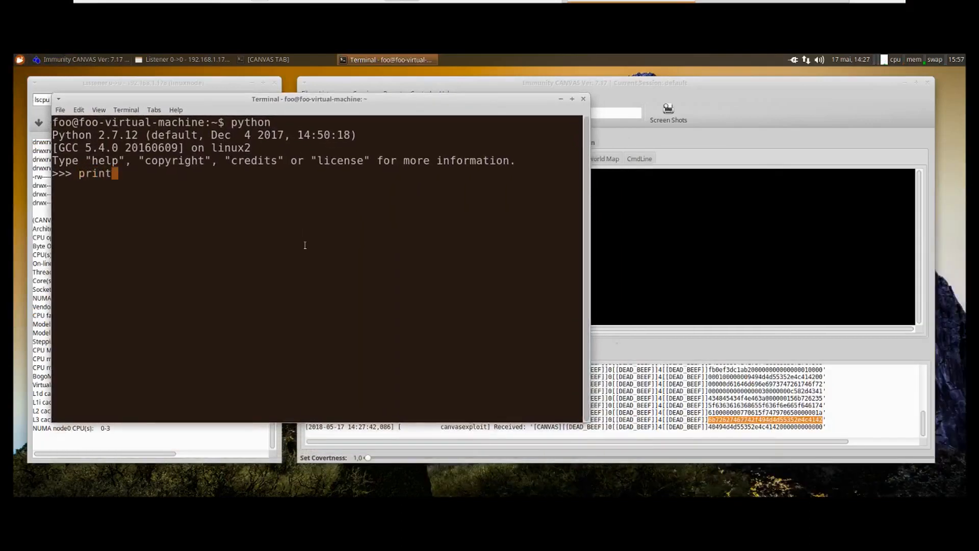
{"action": "type", "text": "'"}
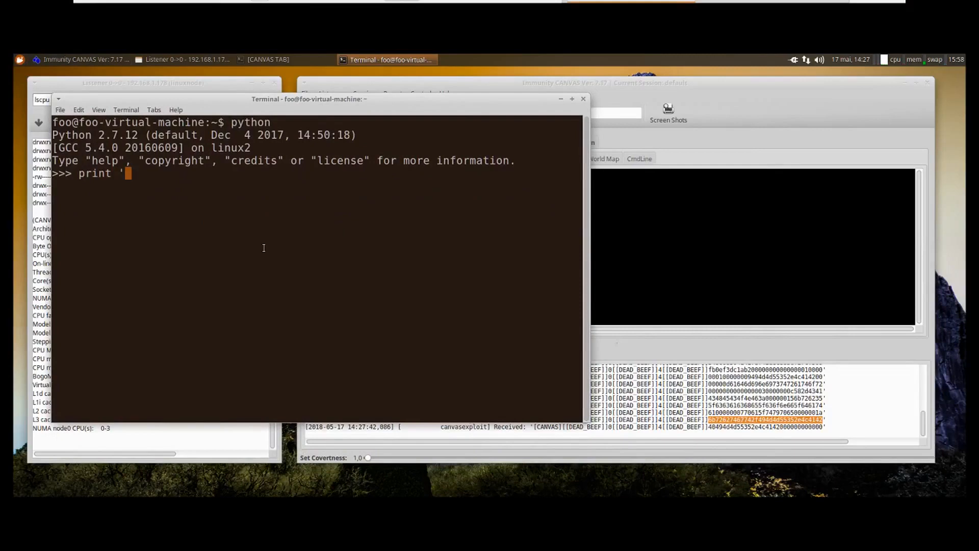
{"action": "type", "text": "6b72627467742f494d4d55352e4c4142'"}
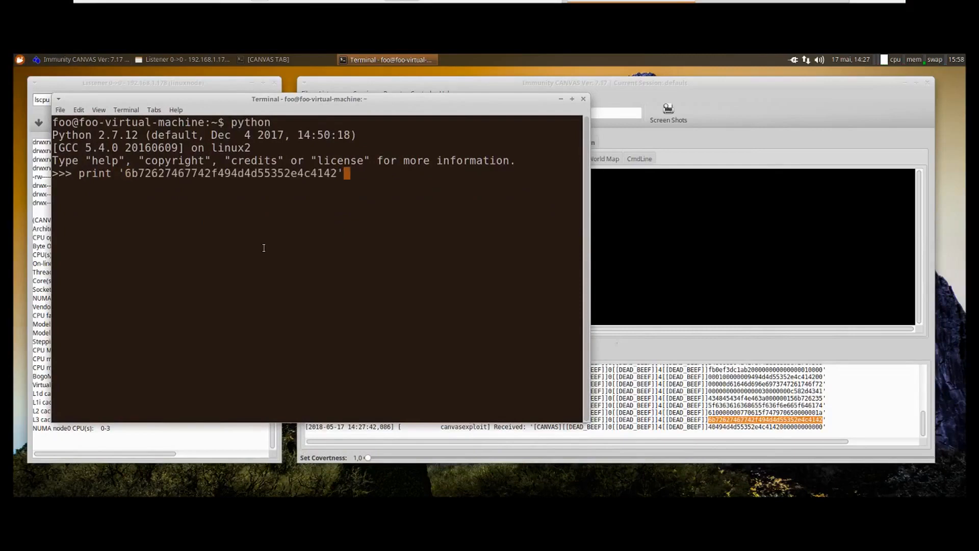
{"action": "type", "text": ".deoc"}
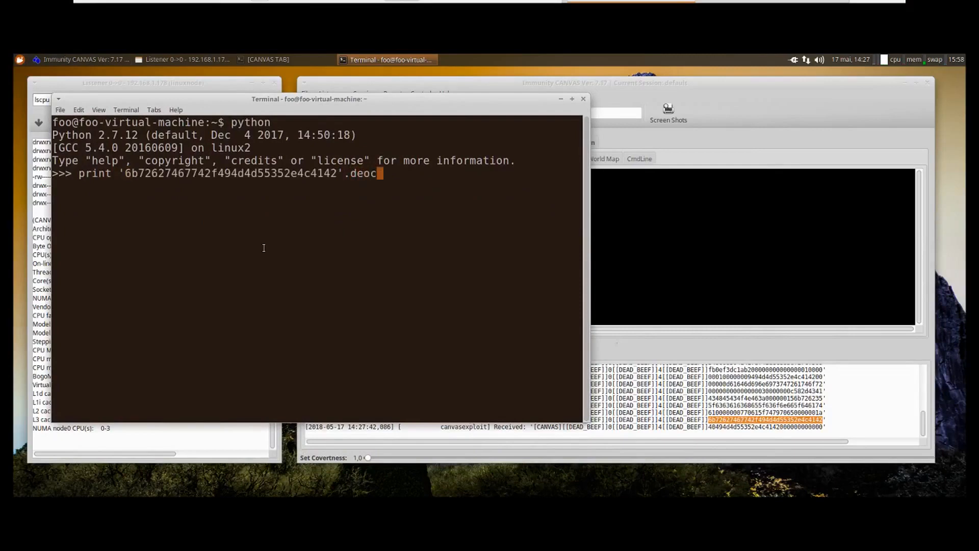
{"action": "type", "text": "de('"}
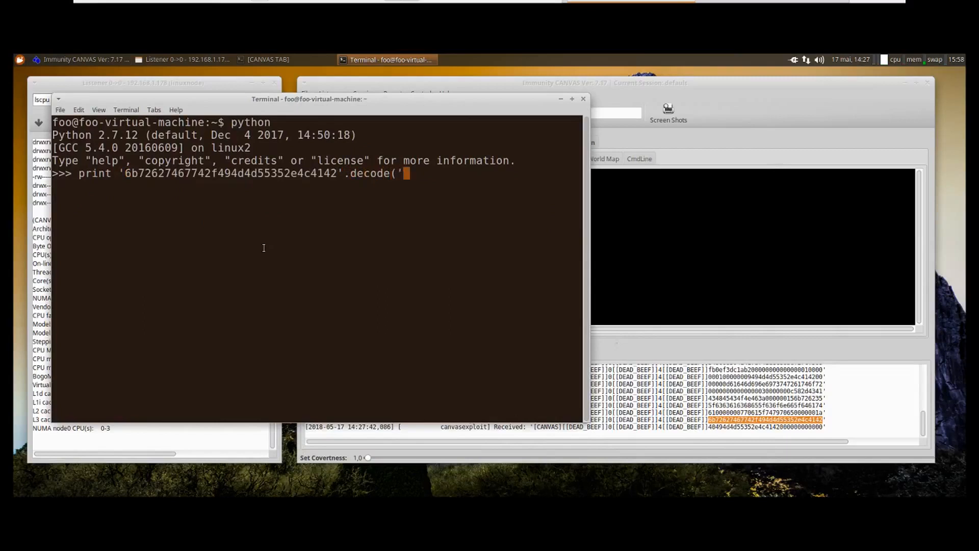
{"action": "key", "text": "Return"}
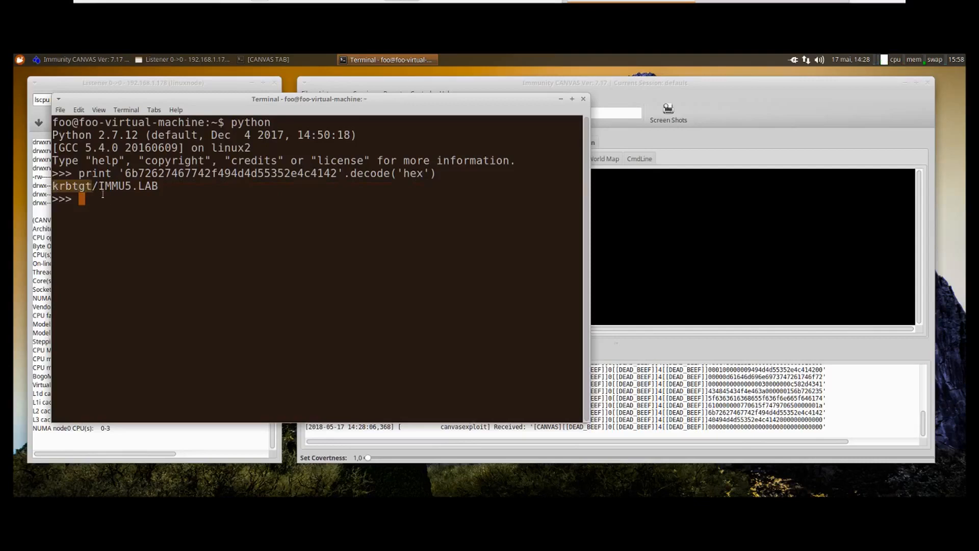
{"action": "mouse_move", "coordinate": [379, 197]}
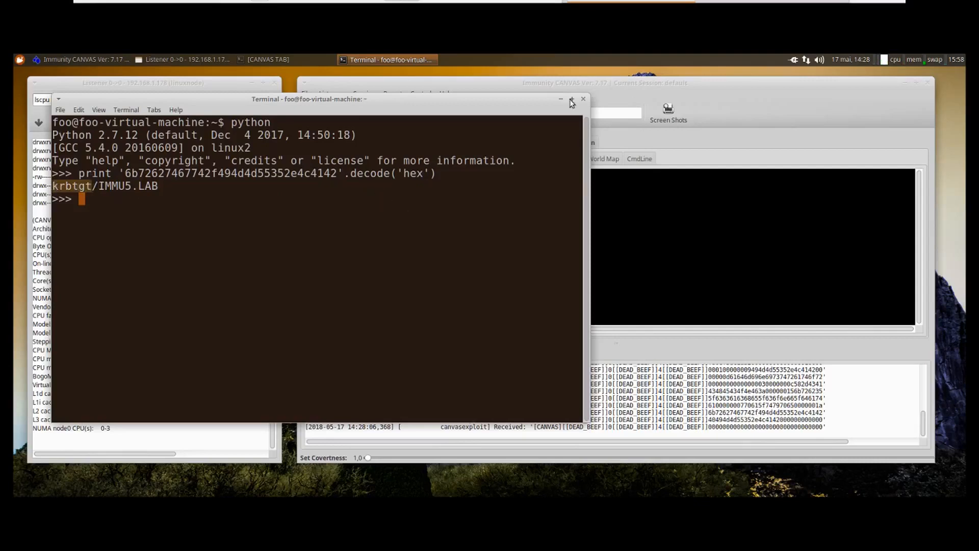
{"action": "left_click", "coordinate": [559, 99]}
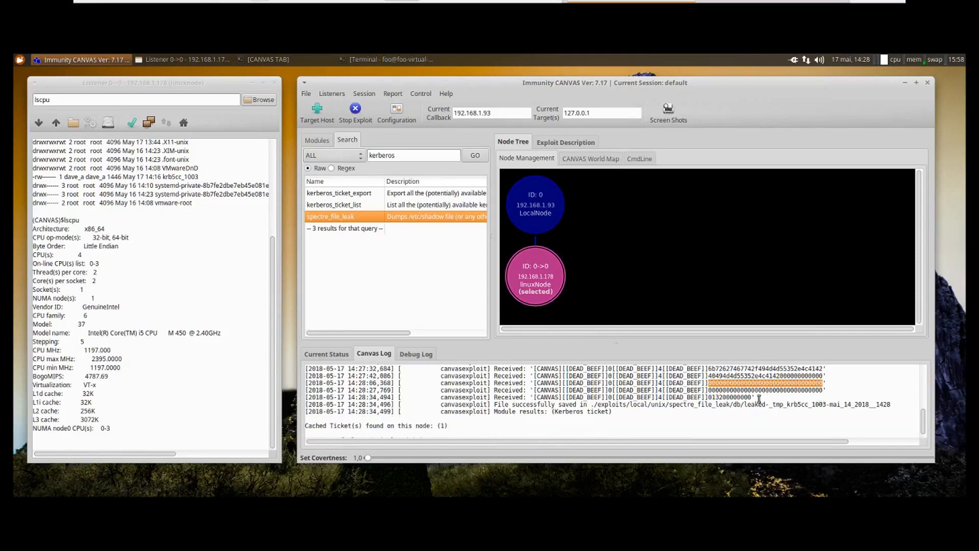
{"action": "scroll", "scroll_direction": "down", "scroll_amount": 3}
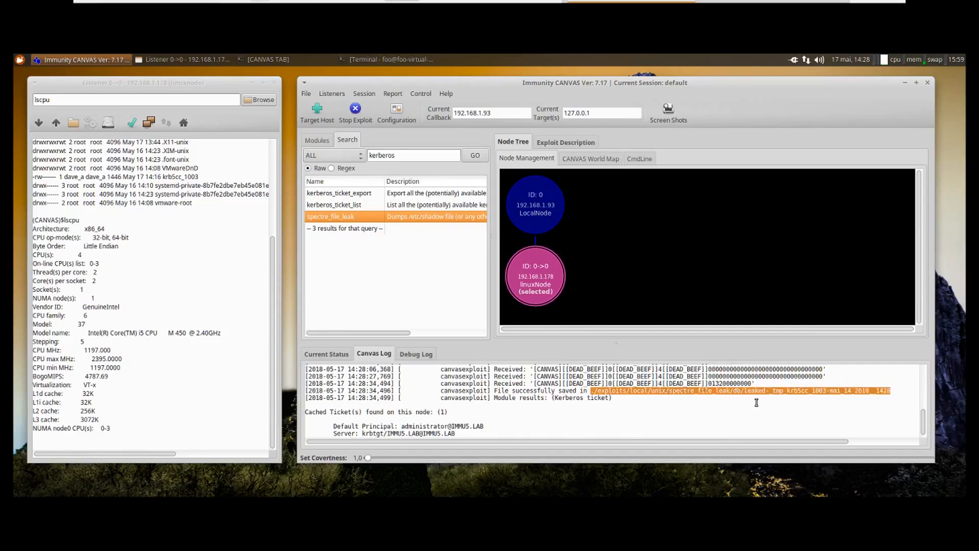
{"action": "mouse_move", "coordinate": [748, 414]}
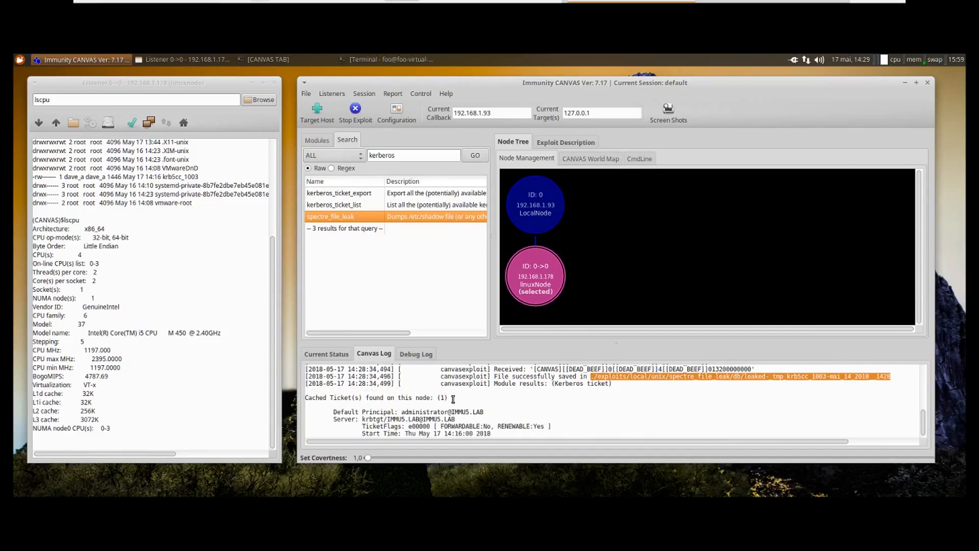
{"action": "scroll", "scroll_direction": "down", "scroll_amount": 3}
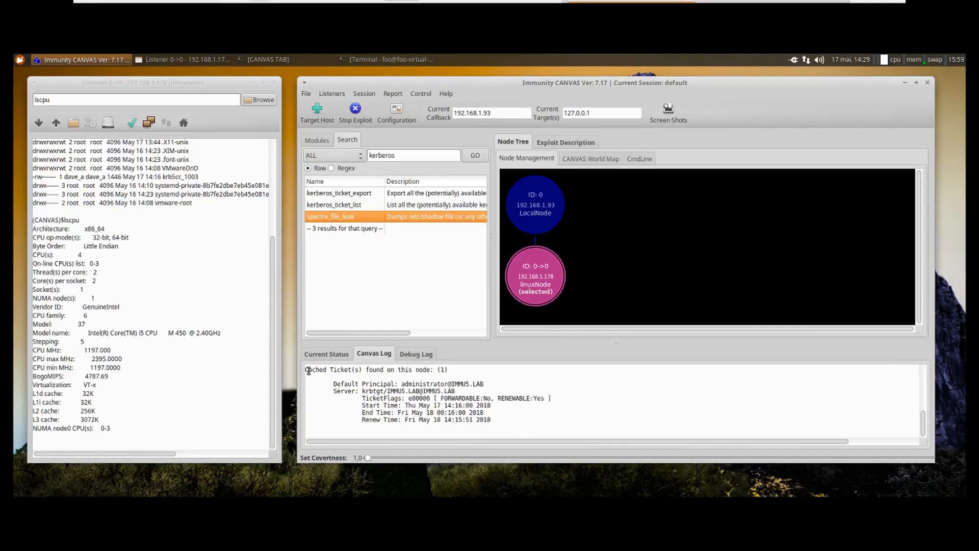
{"action": "mouse_move", "coordinate": [509, 415]}
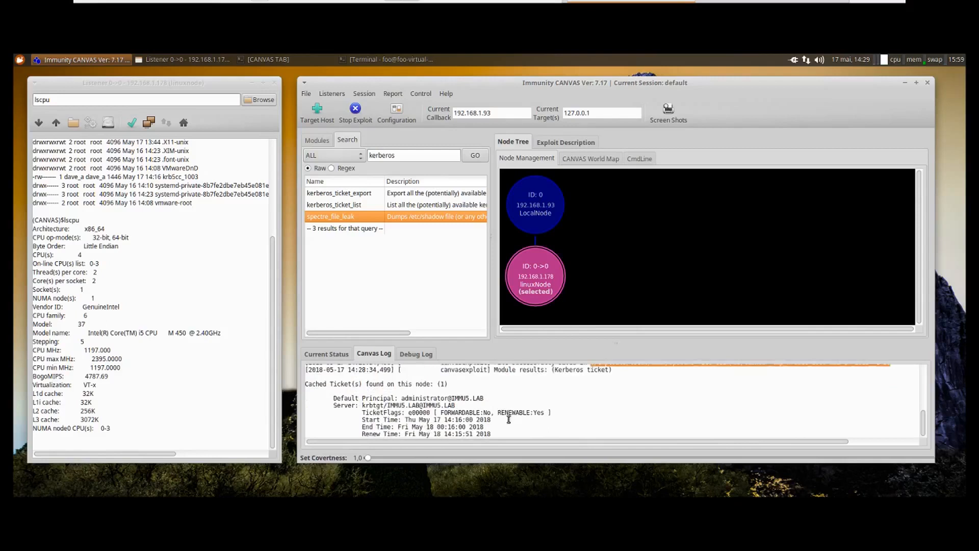
{"action": "scroll", "scroll_direction": "down", "scroll_amount": 3}
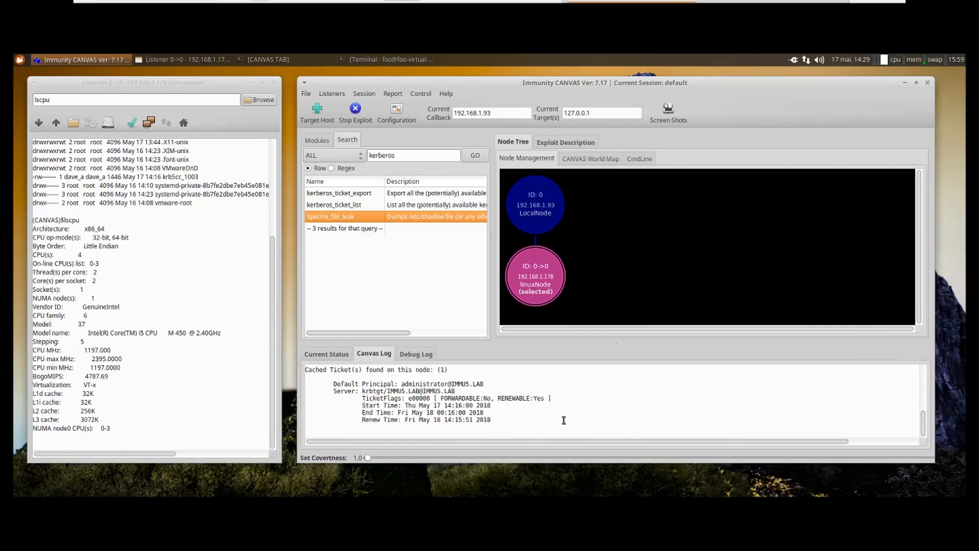
{"action": "mouse_move", "coordinate": [552, 423]}
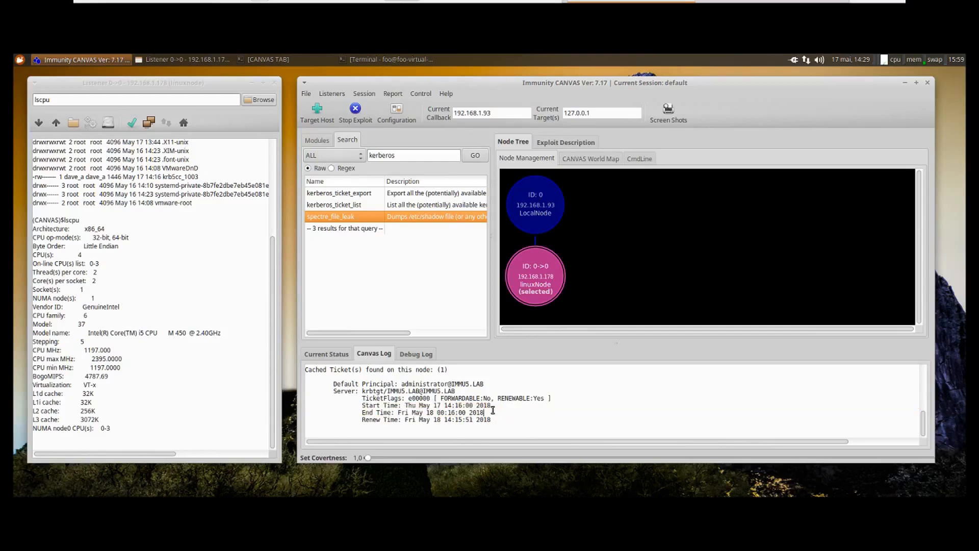
{"action": "mouse_move", "coordinate": [515, 419]}
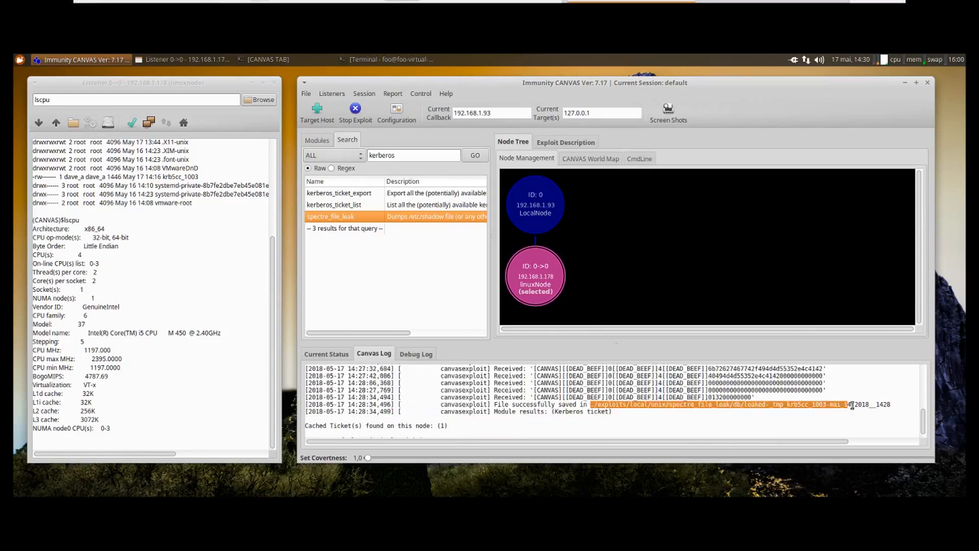
Step: Search the modules for 'psexec', listing reg_dump and psexec as results
{"action": "right_click", "coordinate": [851, 404]}
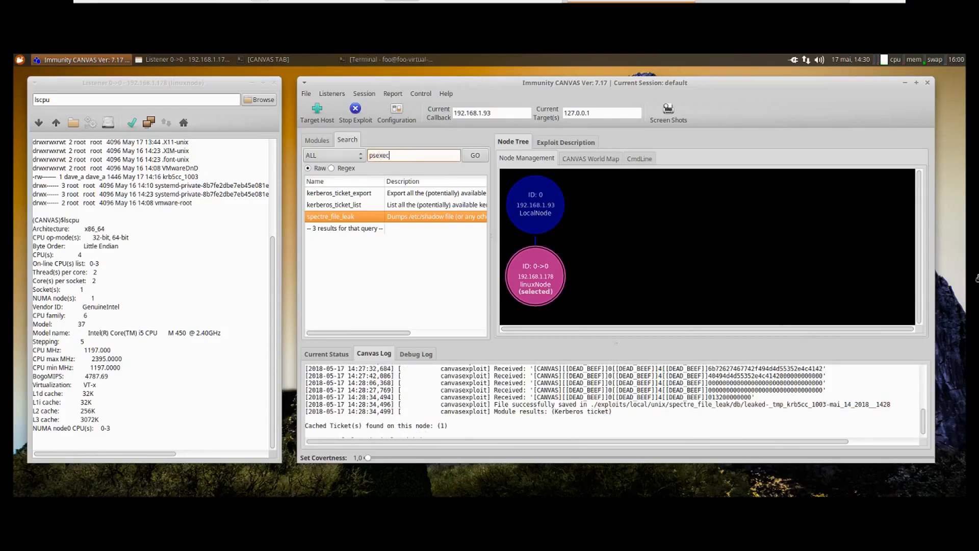
{"action": "left_click", "coordinate": [474, 155]}
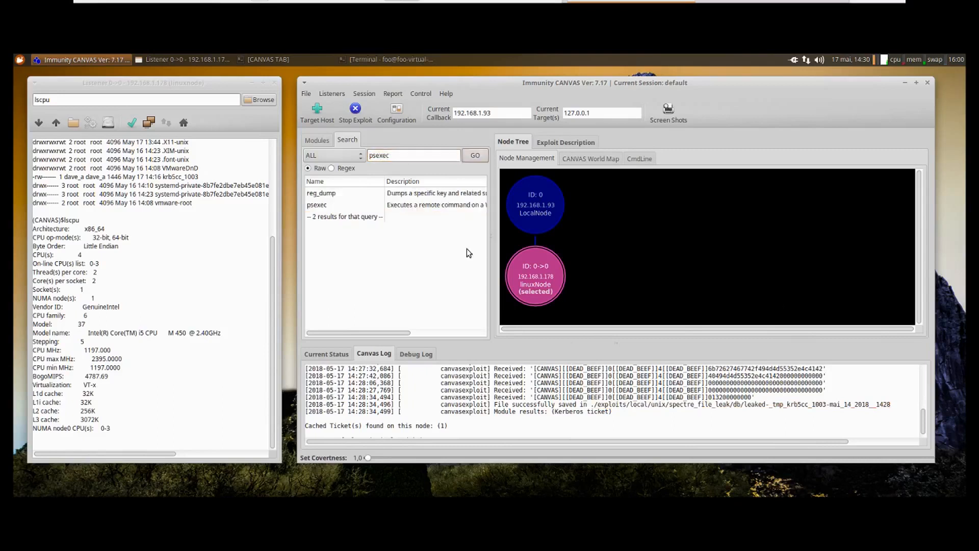
{"action": "scroll", "scroll_direction": "down", "scroll_amount": 3}
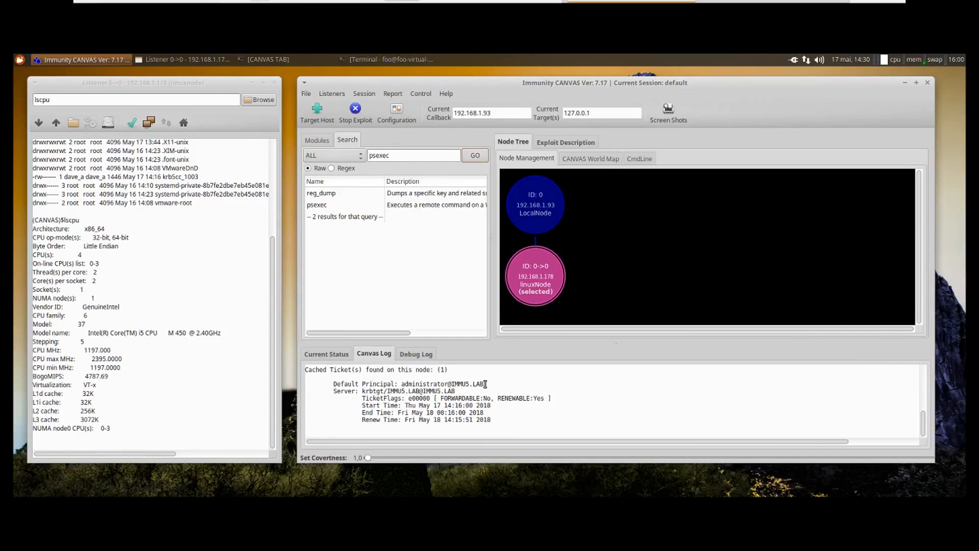
Step: Quit Python, then show 'host immu5.lab' and a single ping to immu5.lab fail to resolve
{"action": "left_click", "coordinate": [388, 59]}
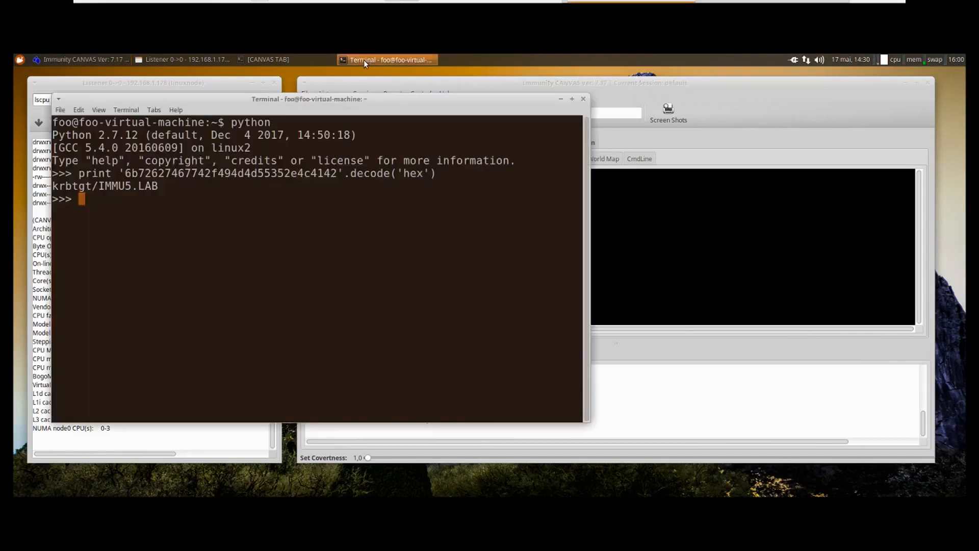
{"action": "type", "text": "qui"}
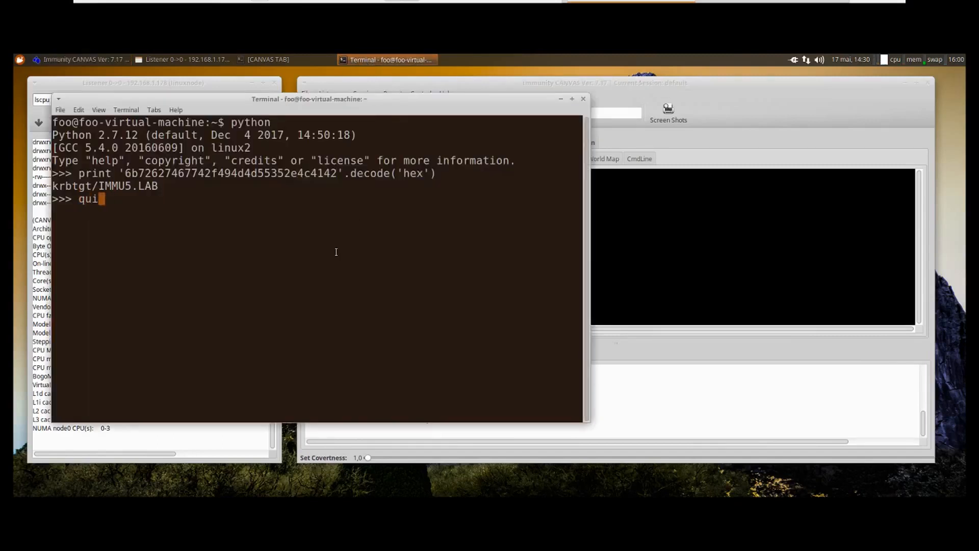
{"action": "key", "text": "ctrl+c"}
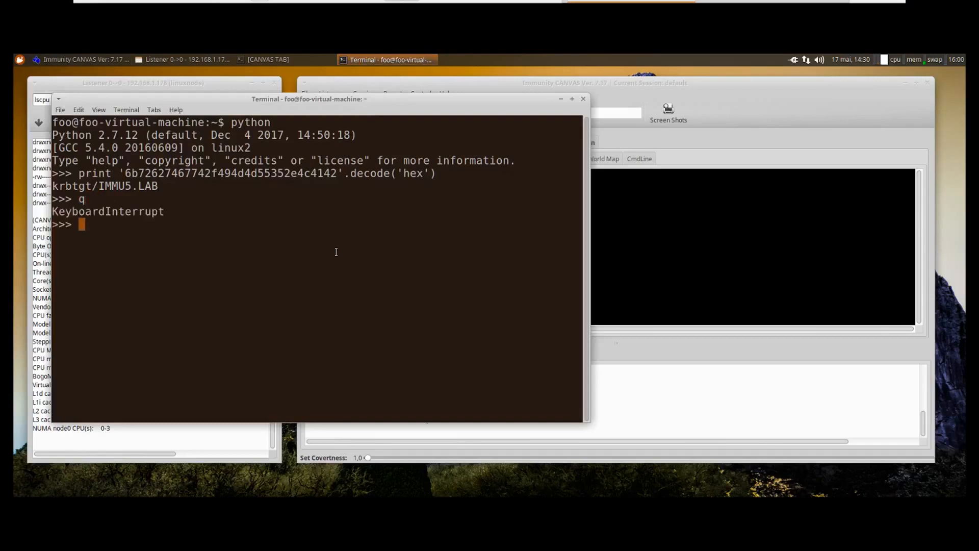
{"action": "key", "text": "Return"}
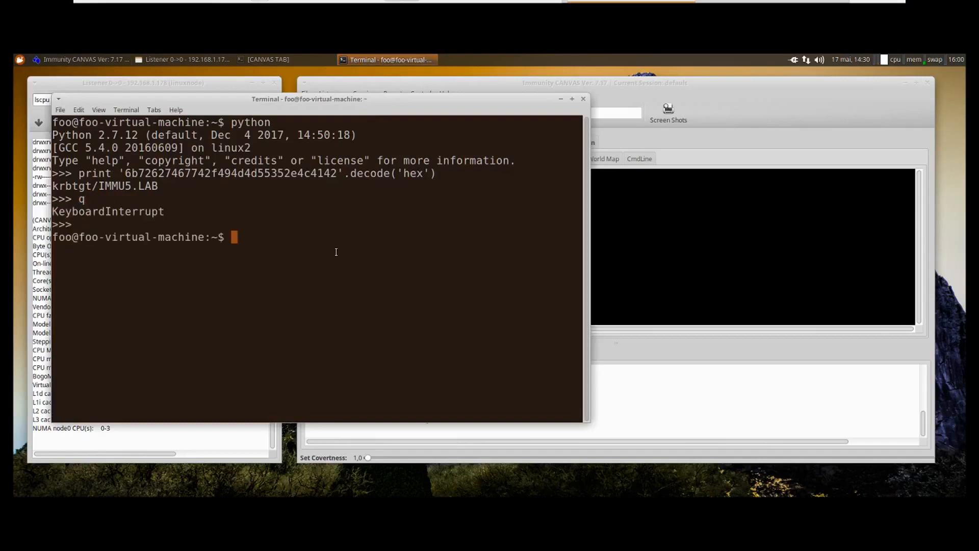
{"action": "type", "text": "host i"}
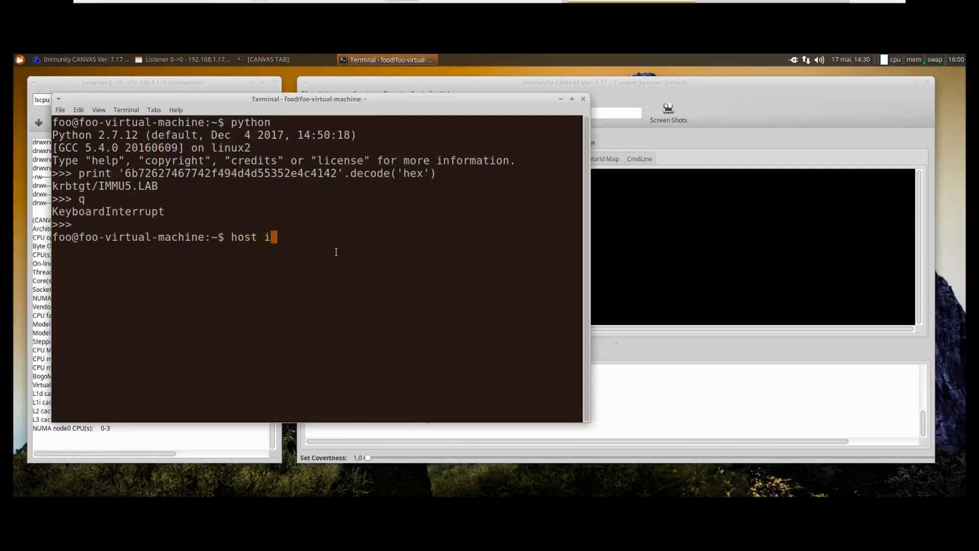
{"action": "type", "text": "mmu5"}
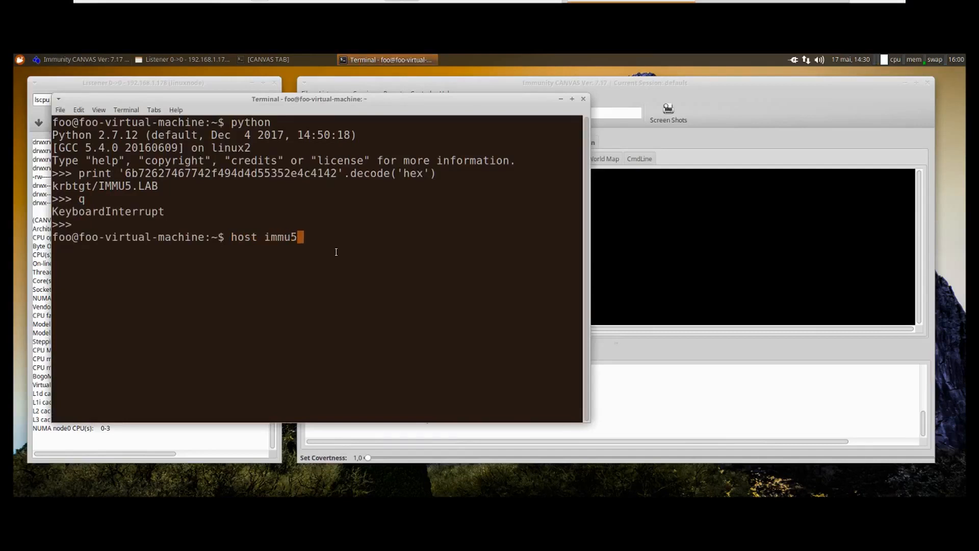
{"action": "key", "text": "Return"}
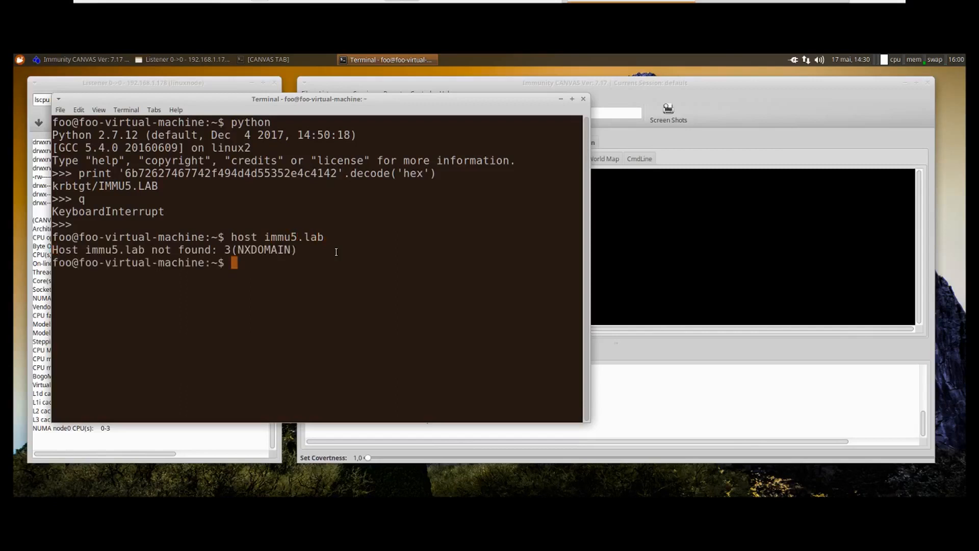
{"action": "type", "text": "ping -c 1"}
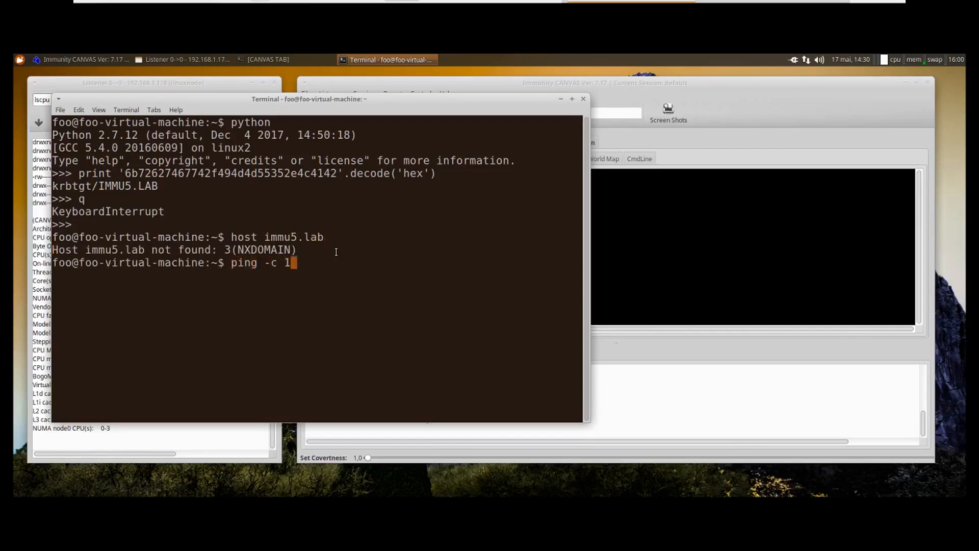
{"action": "type", "text": "immu5."}
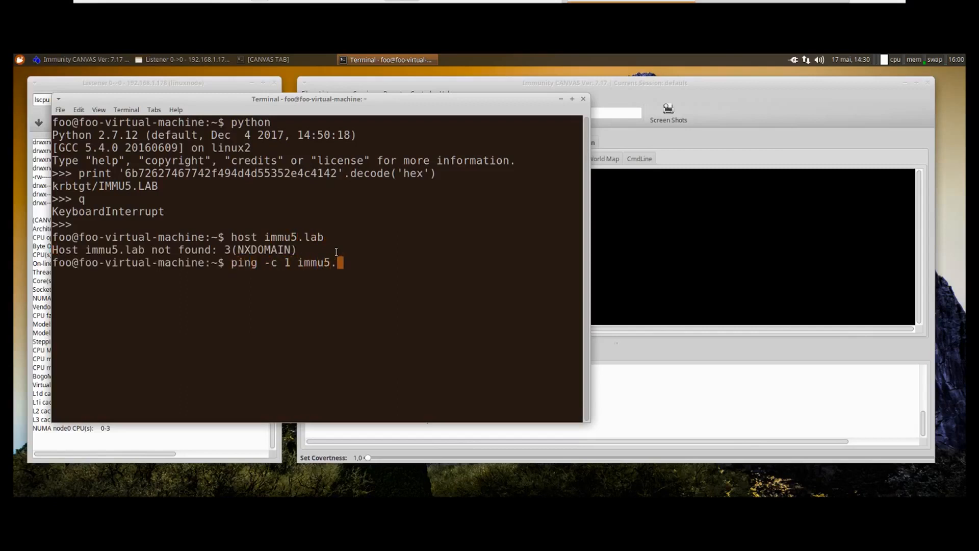
{"action": "key", "text": "Return"}
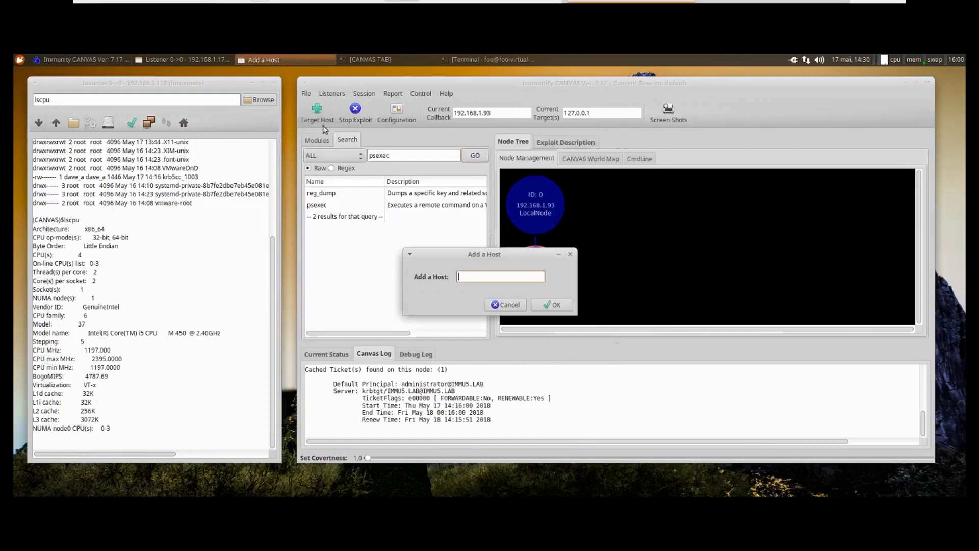
Step: Add 192.168.1.142 as the current CANVAS target host
{"action": "type", "text": "192.168.1.142"}
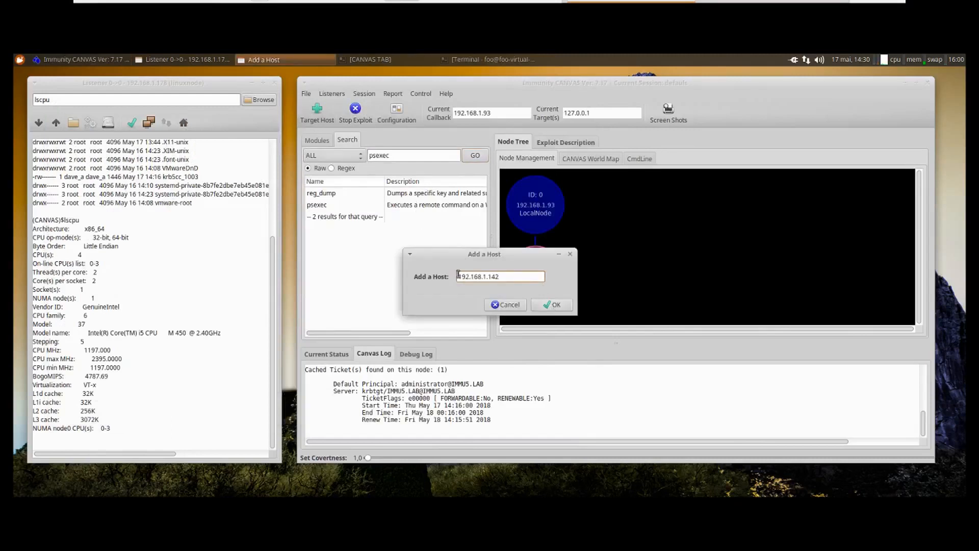
{"action": "left_click", "coordinate": [552, 305]}
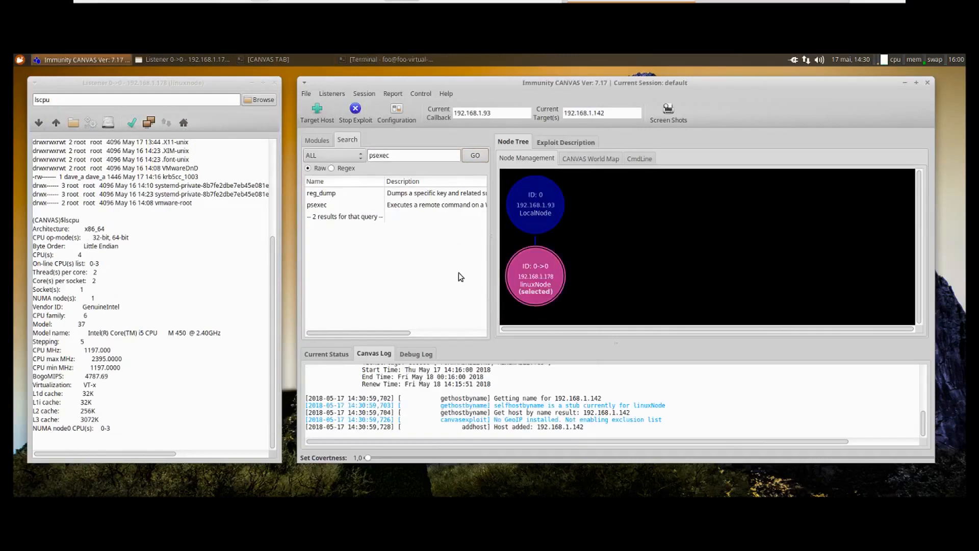
{"action": "mouse_move", "coordinate": [331, 206]}
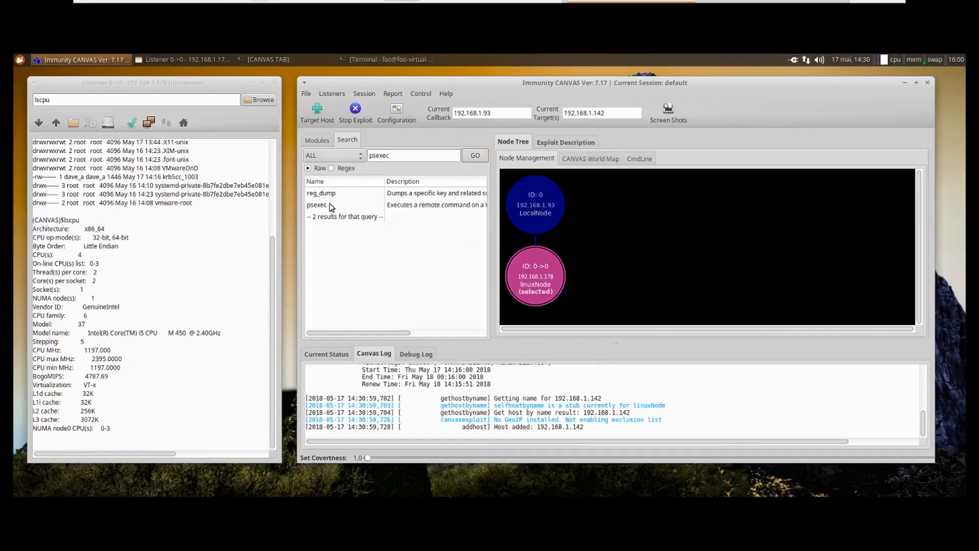
Step: Fill the PsExec dialog with user administrator and domain immu5.lab for host 192.168.1.142
{"action": "double_click", "coordinate": [316, 205]}
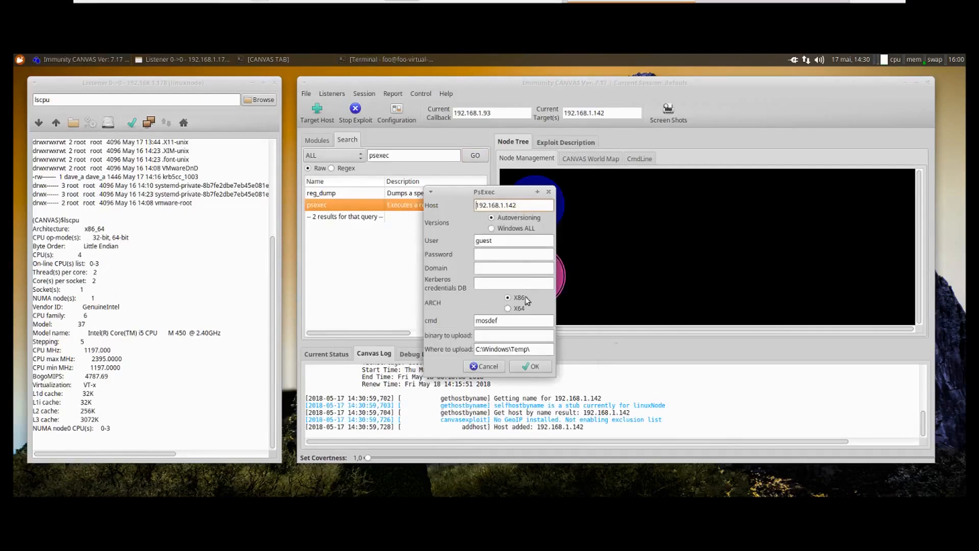
{"action": "type", "text": "administr"}
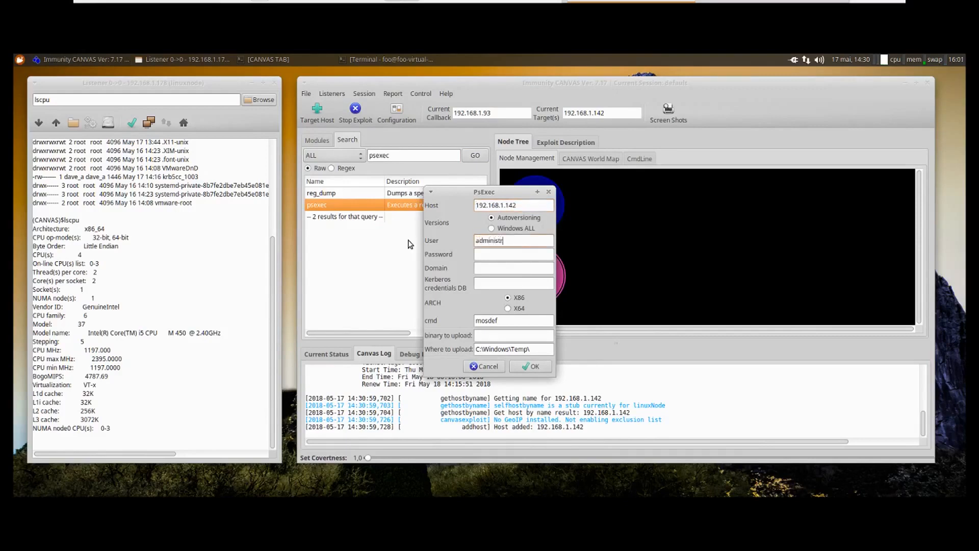
{"action": "left_click", "coordinate": [512, 254]}
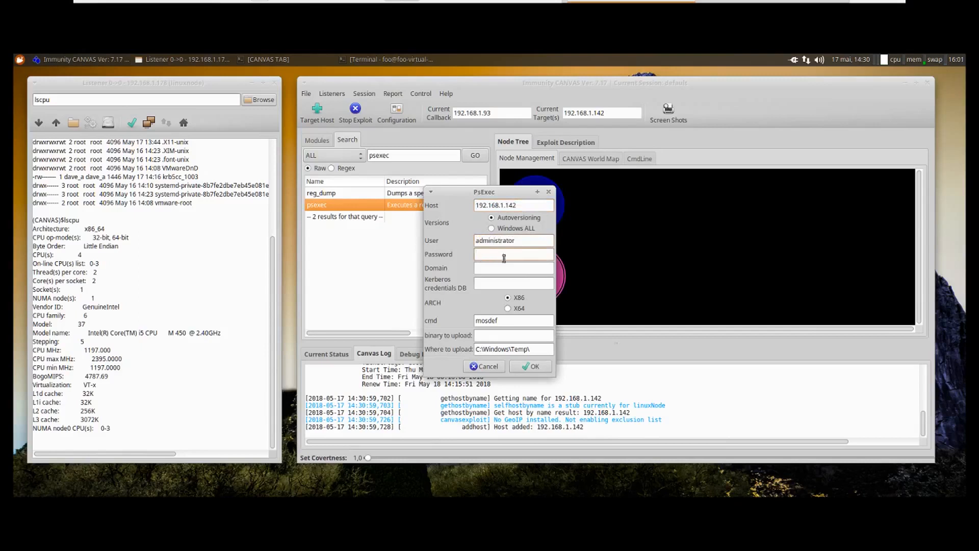
{"action": "type", "text": "immu"}
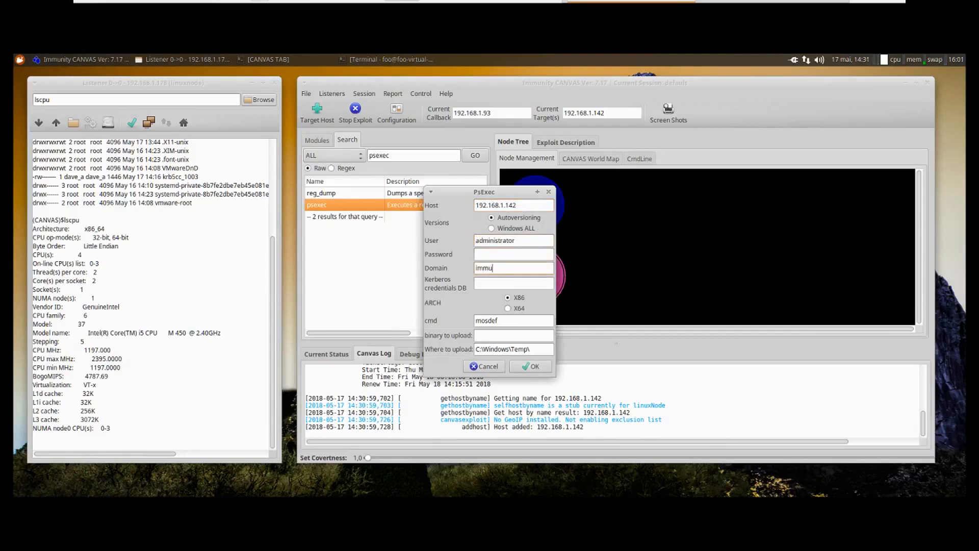
{"action": "type", "text": "5"}
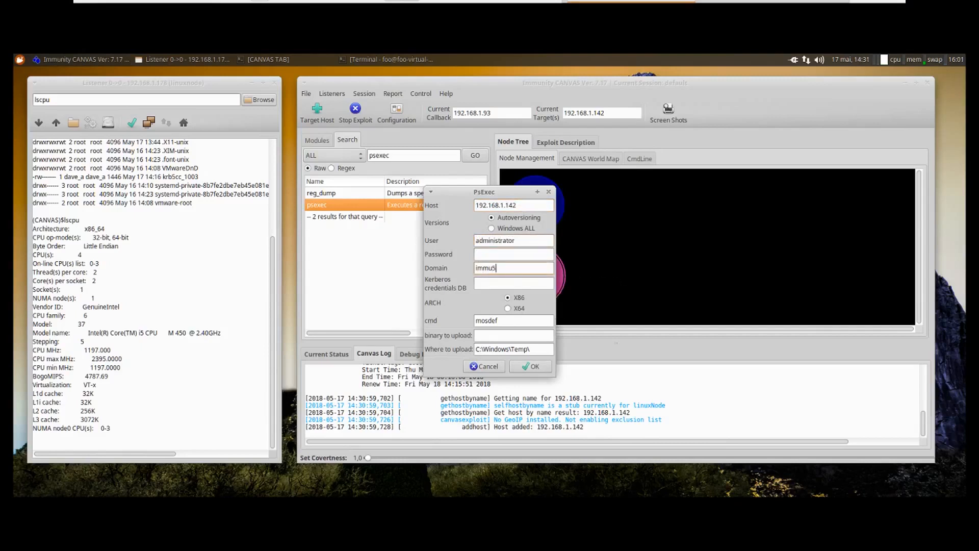
{"action": "type", "text": ".lab"}
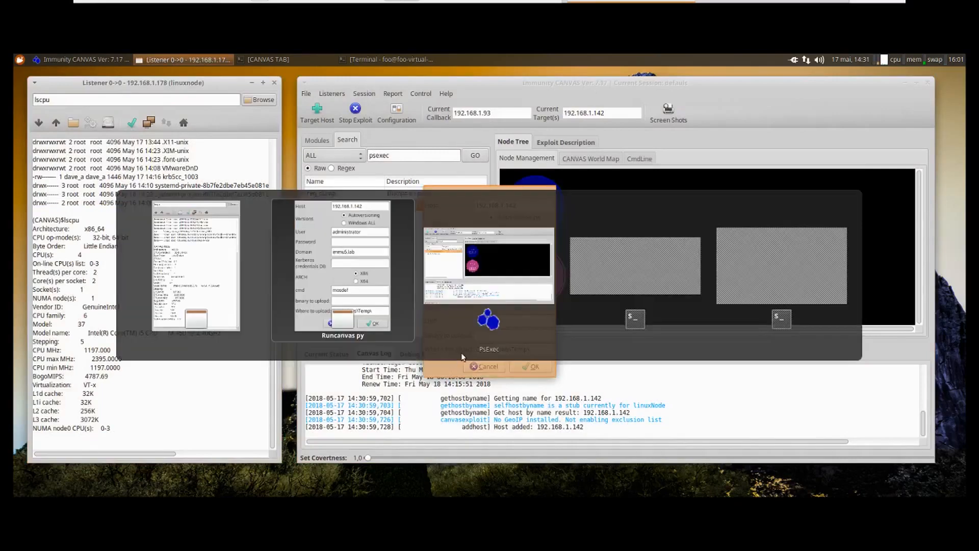
Step: Point PsExec's Kerberos credentials DB at the leaked krb5cc ticket file, keeping ARCH X86
{"action": "left_click", "coordinate": [267, 59]}
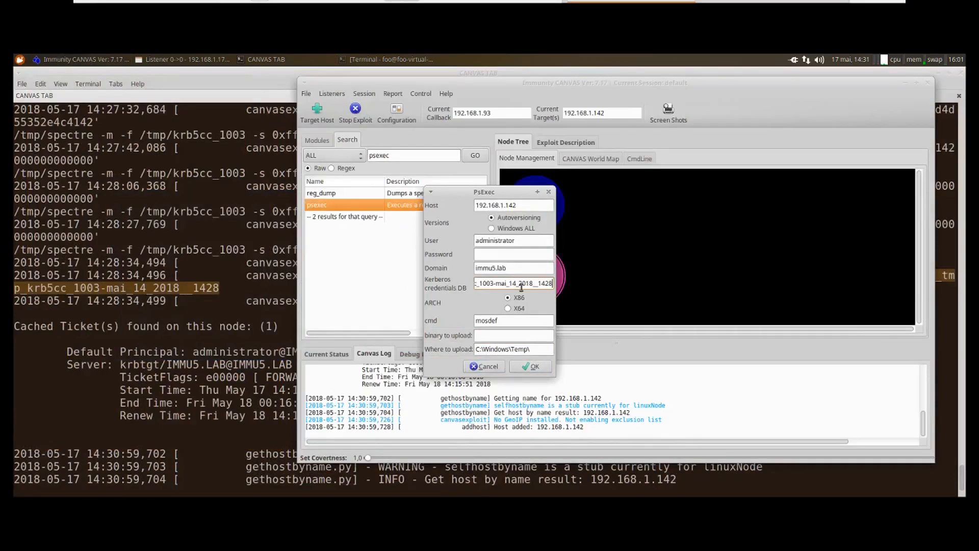
{"action": "left_click", "coordinate": [508, 308]}
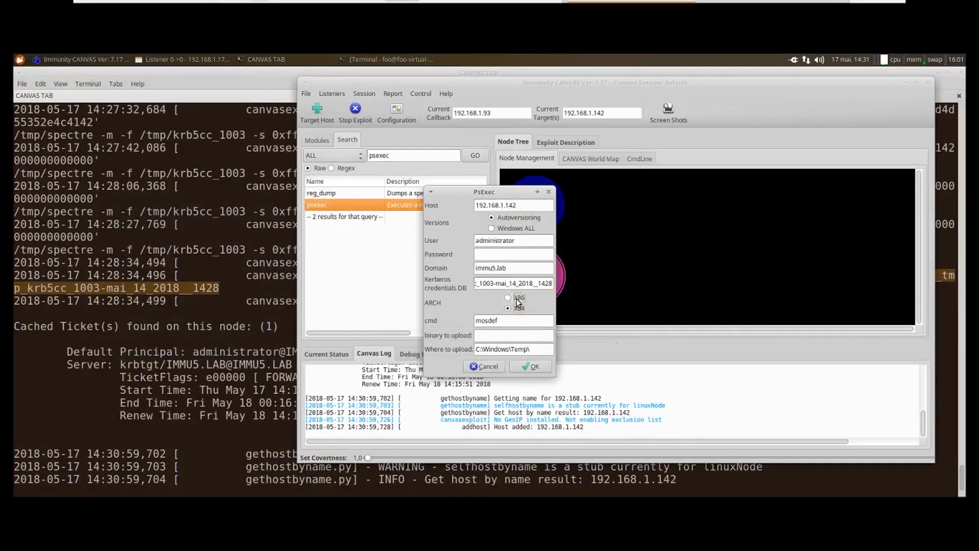
{"action": "left_click", "coordinate": [508, 297]}
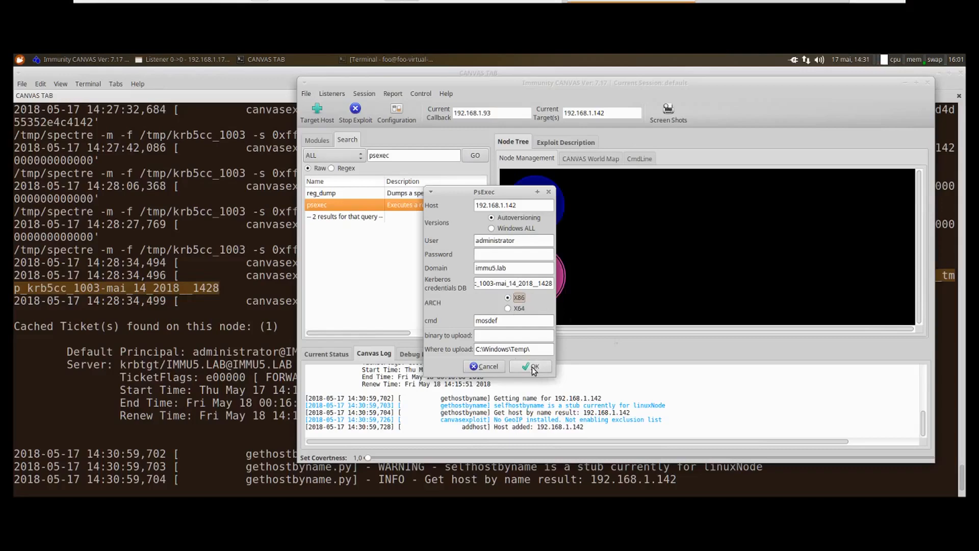
Step: Run PsExec to get a win32Node on 192.168.1.142 and confirm whoami returns nt authority\system
{"action": "left_click", "coordinate": [531, 366]}
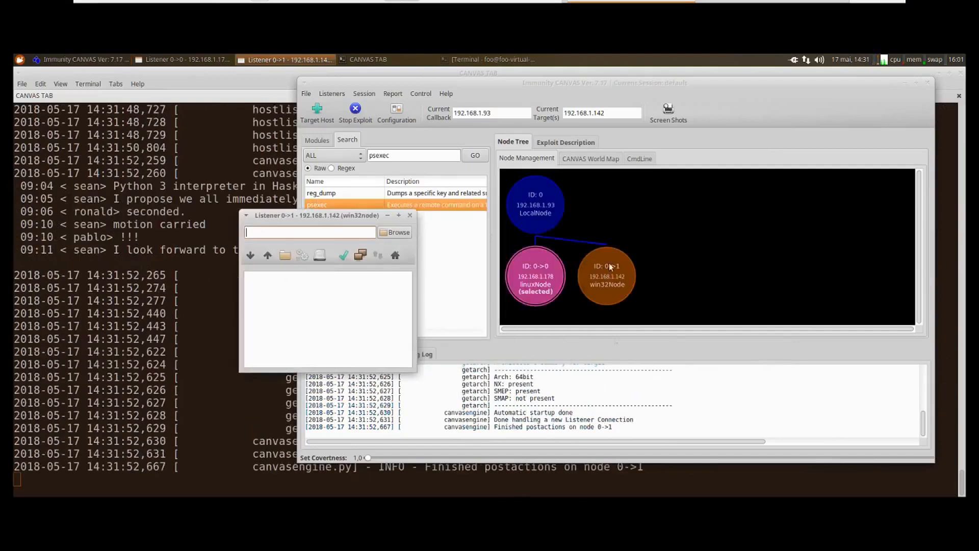
{"action": "left_click", "coordinate": [605, 275]}
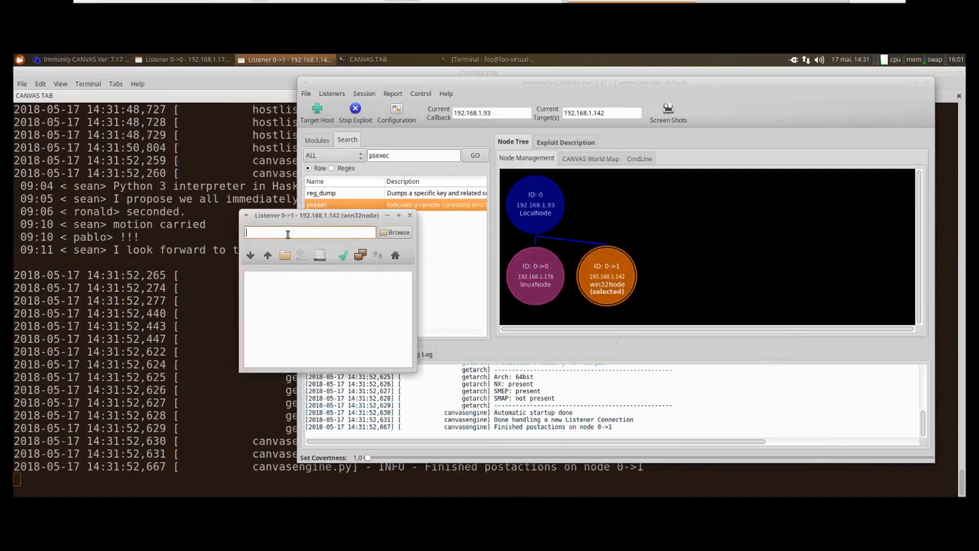
{"action": "type", "text": "whoami"}
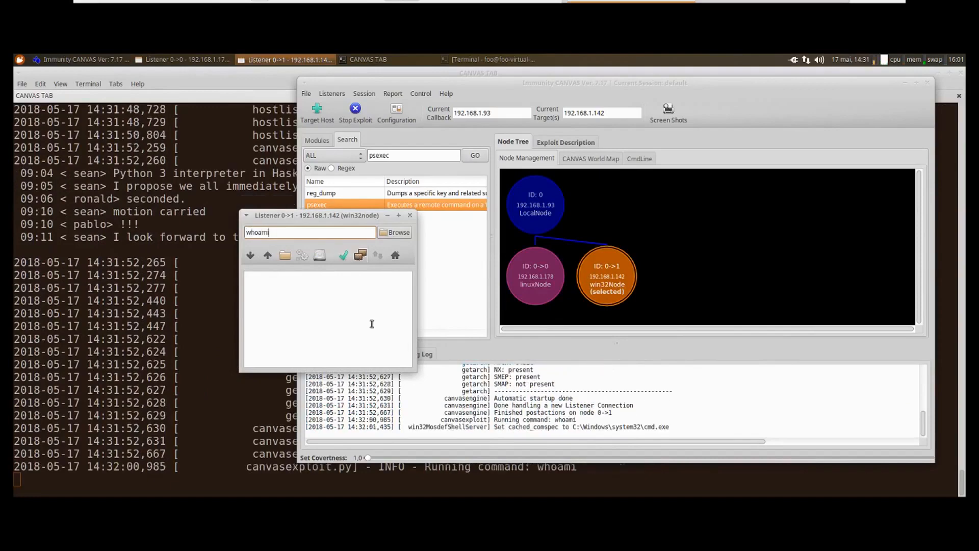
{"action": "scroll", "scroll_direction": "down", "scroll_amount": 3}
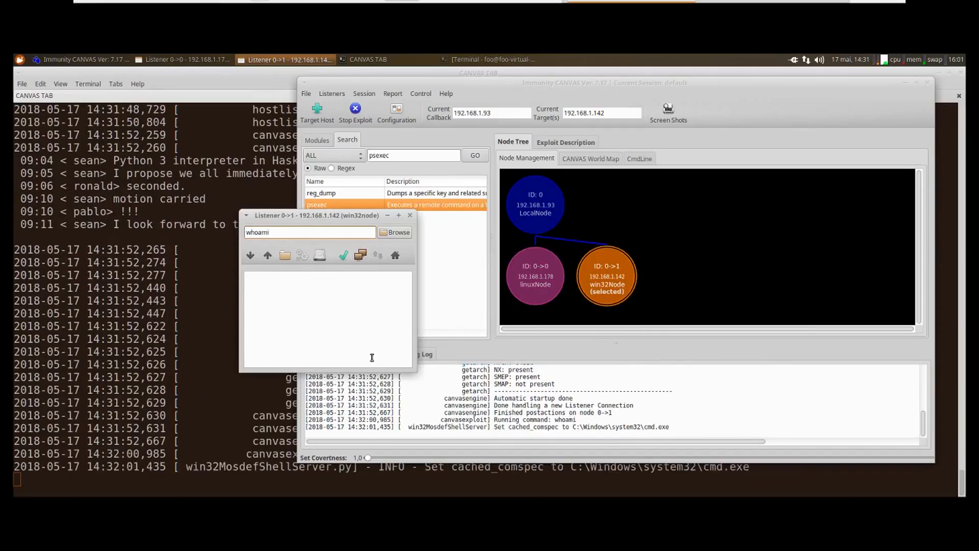
{"action": "key", "text": "Return"}
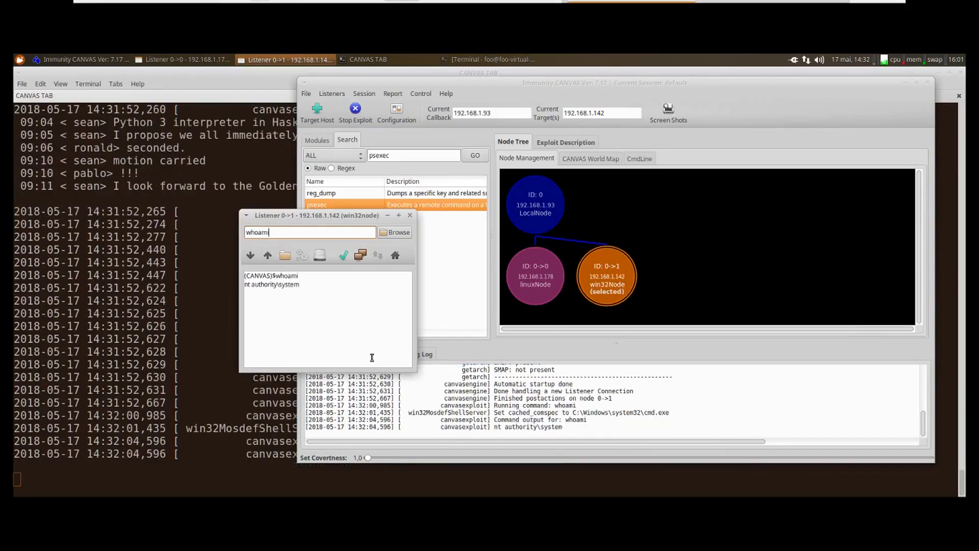